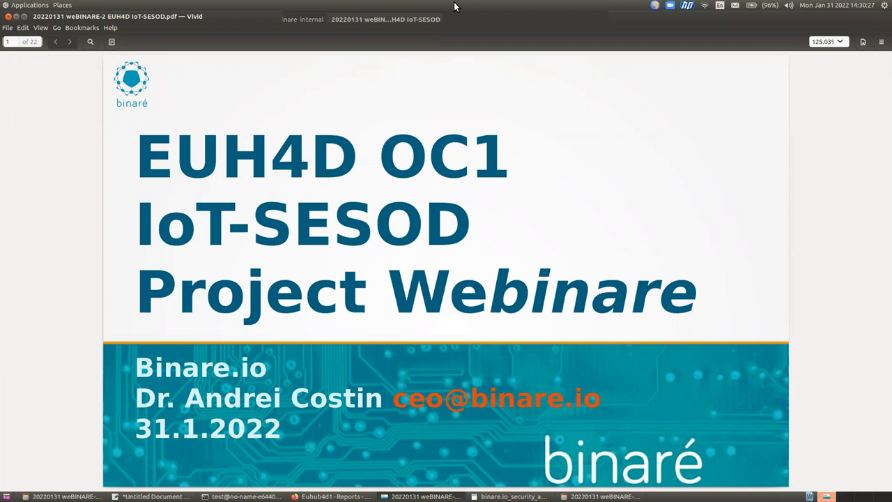
mouse_move(427, 67)
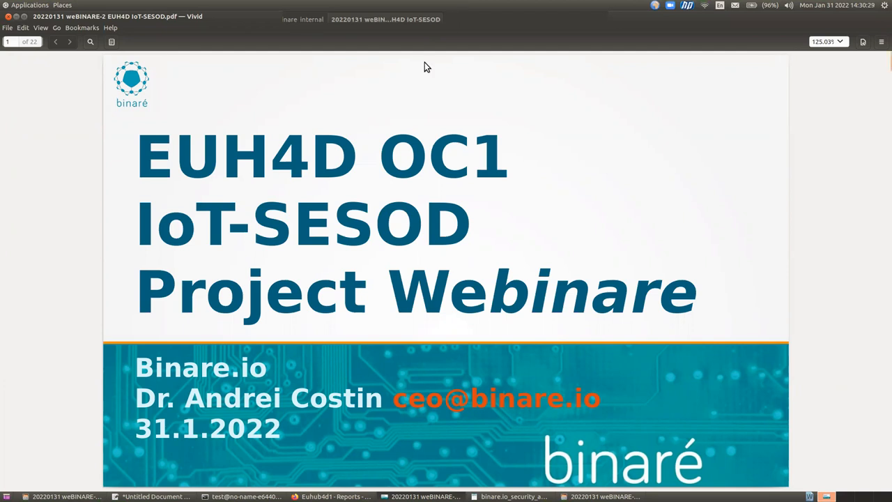
mouse_move(425, 172)
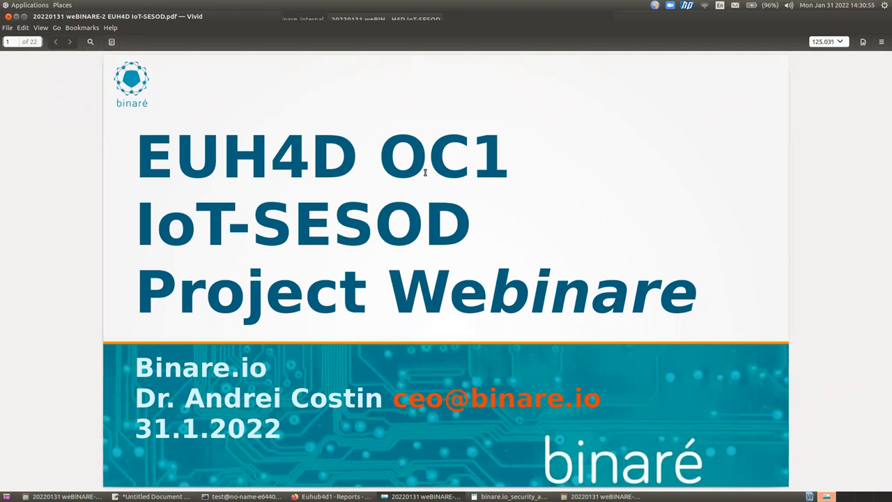
mouse_move(380, 114)
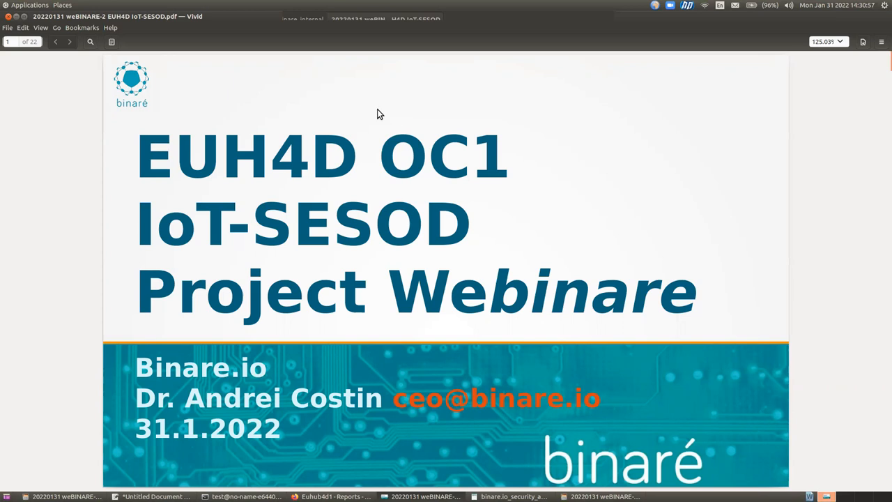
mouse_move(279, 38)
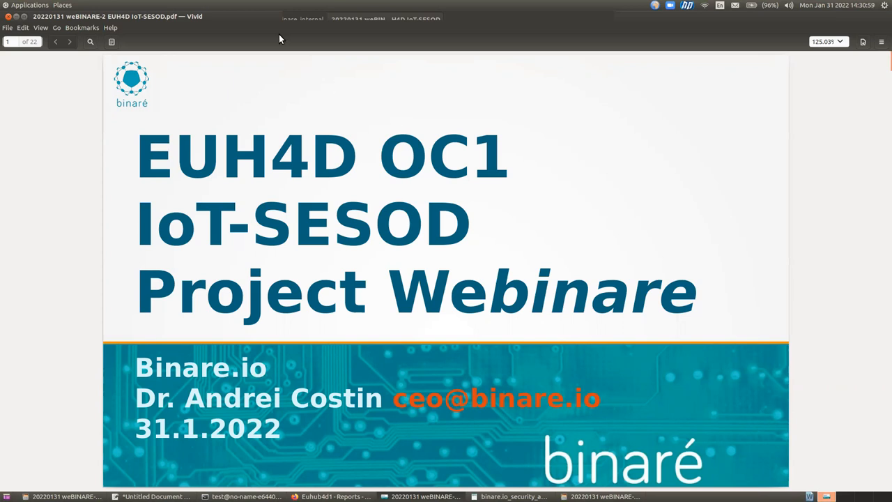
mouse_move(308, 113)
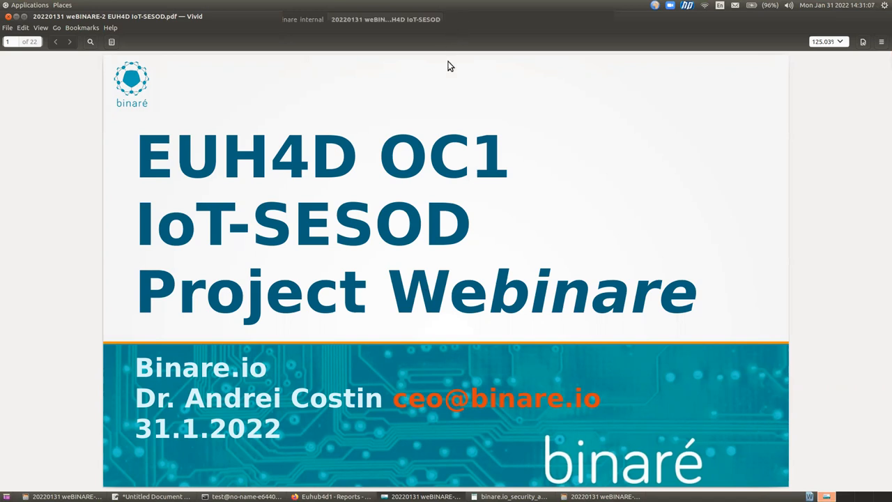
mouse_move(455, 131)
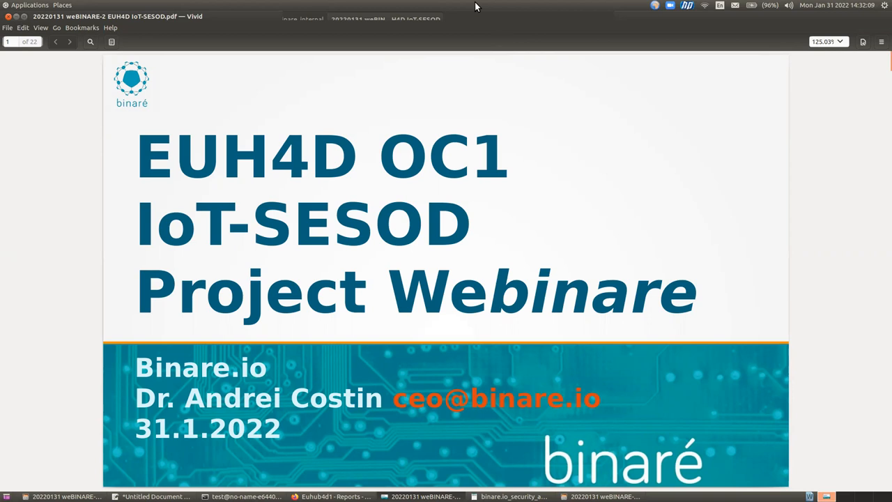
mouse_move(453, 94)
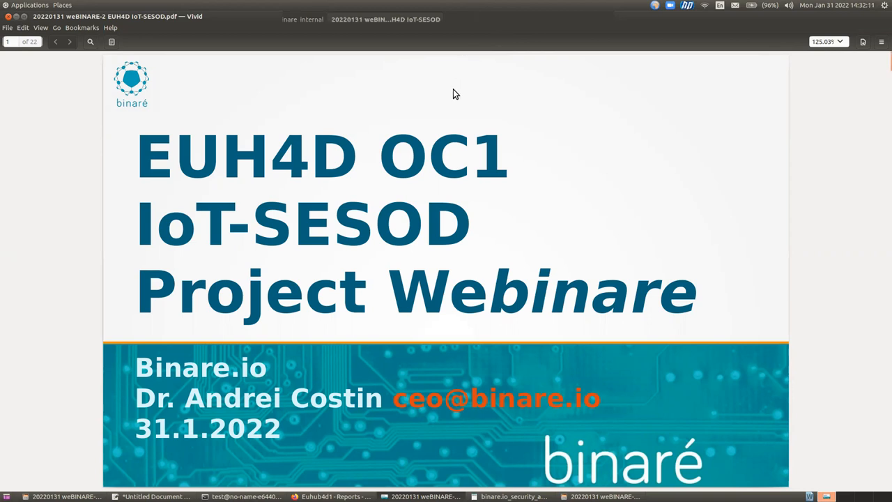
mouse_move(431, 144)
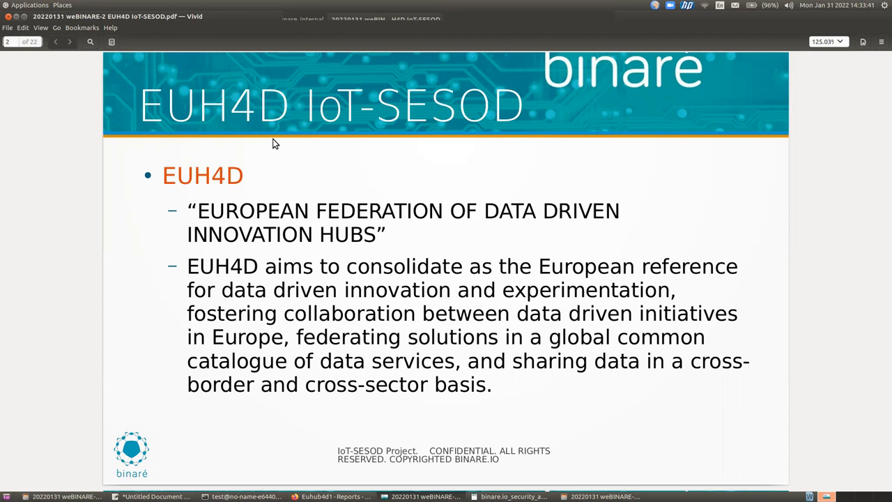
- Advance the deck to the EUH4D IoT-SESOD slide with the Horizon 2020 funding notice
left_click(69, 42)
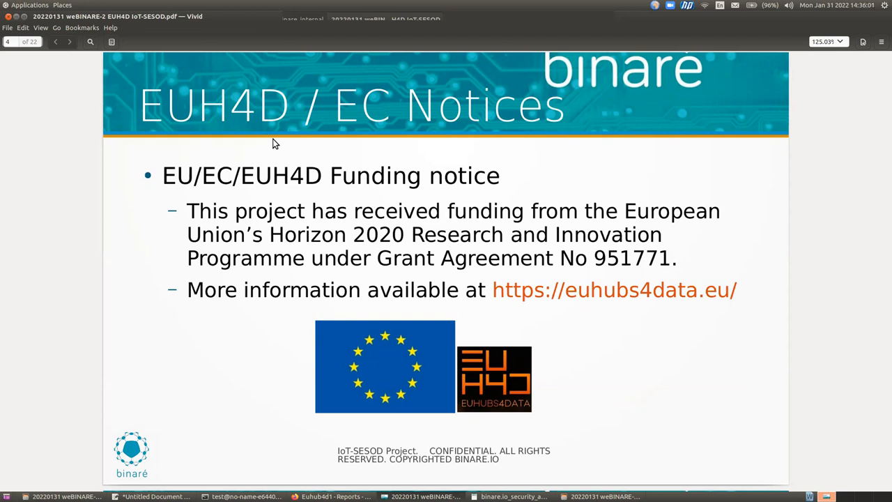
mouse_move(470, 242)
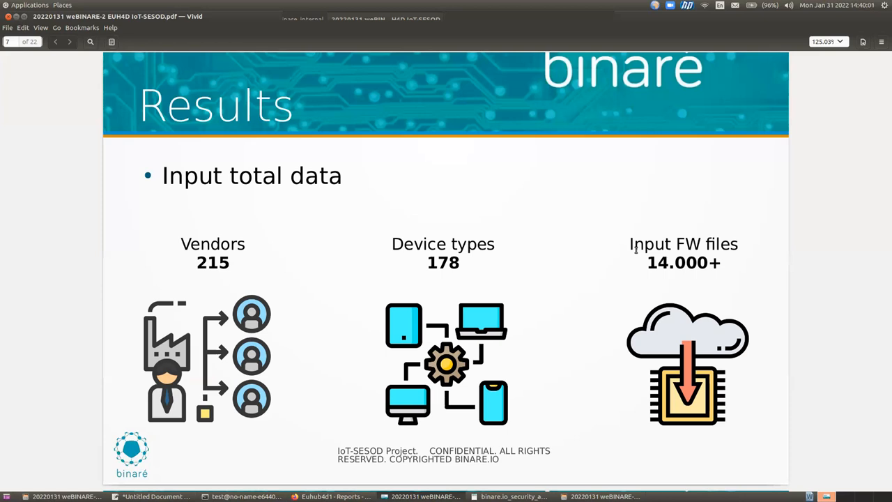
mouse_move(471, 205)
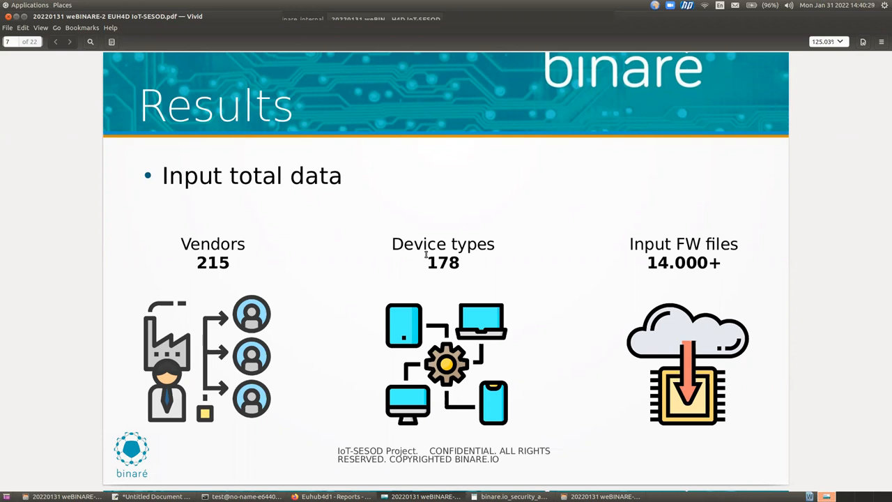
mouse_move(337, 263)
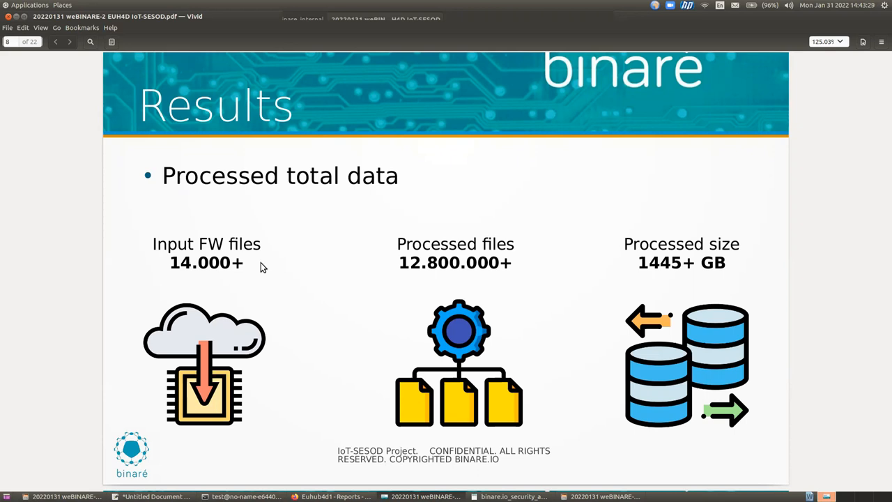
mouse_move(288, 260)
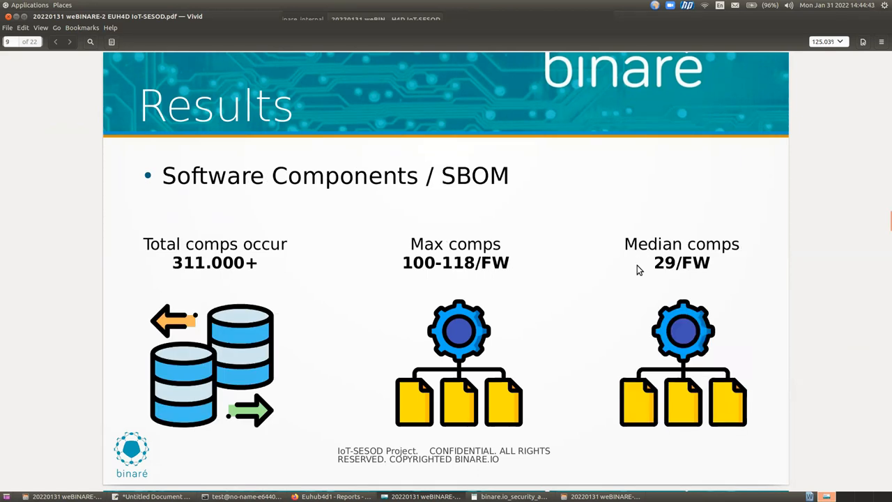
- Step back from the SBOM slide to page 8, the 12,800,000+ files processed-data slide
left_click(55, 41)
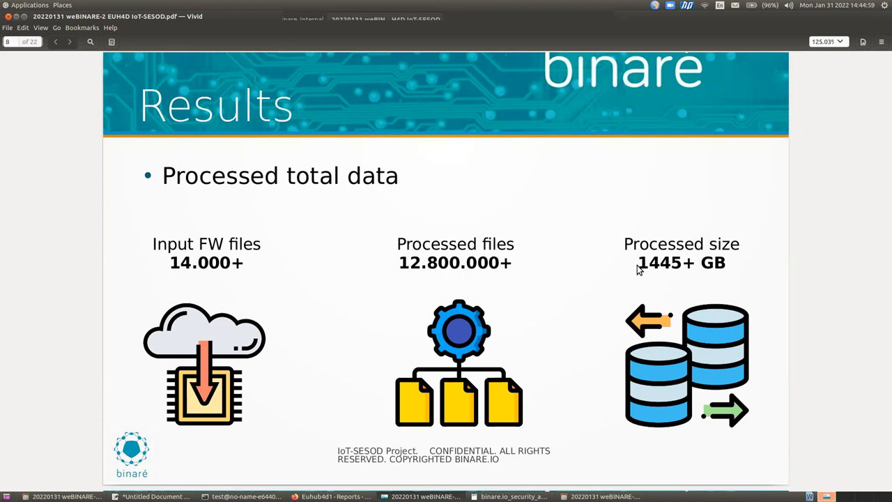
mouse_move(554, 278)
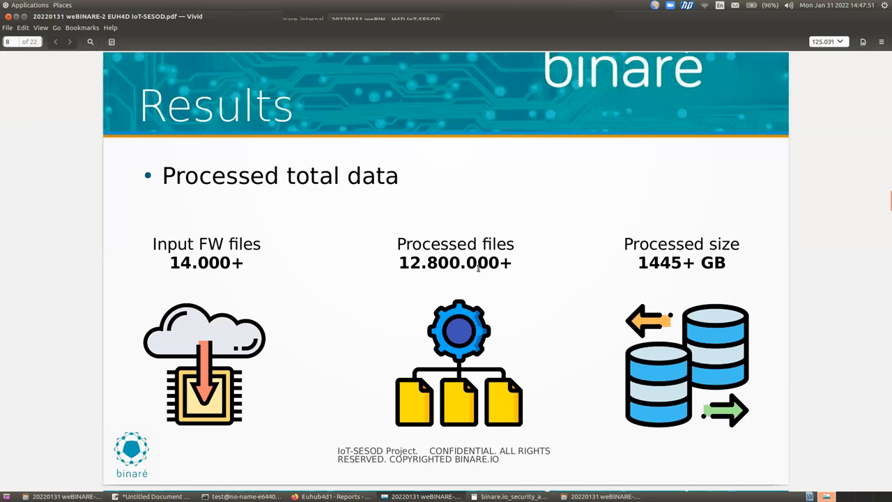
mouse_move(645, 270)
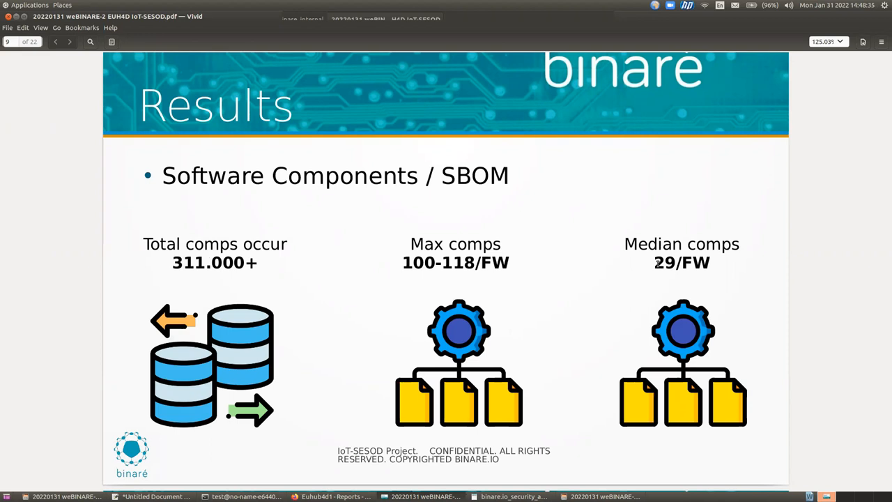
mouse_move(515, 231)
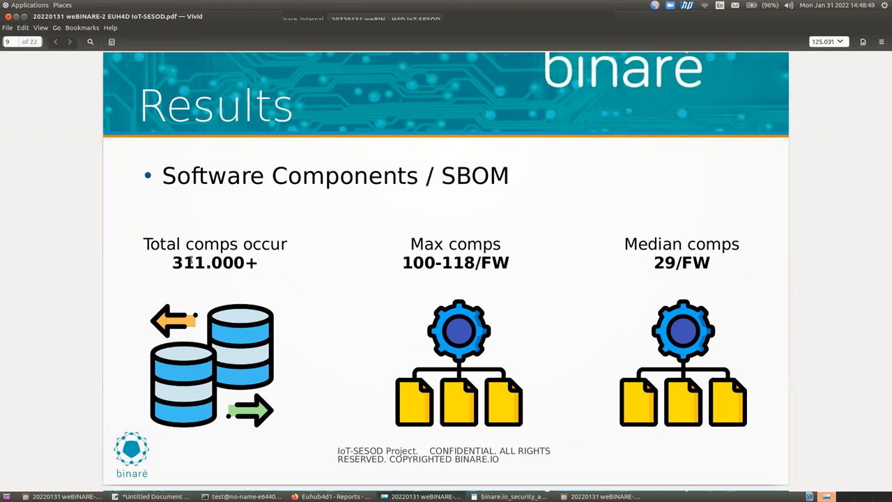
left_click(55, 41)
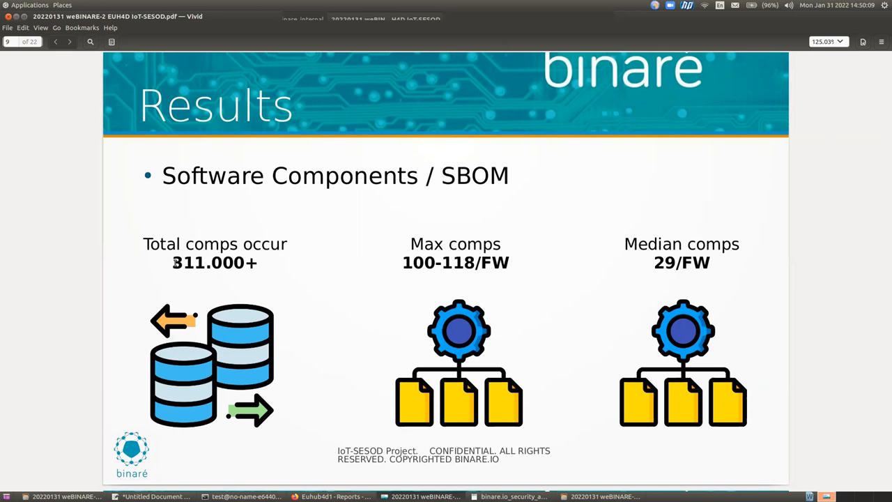
- Advance through page 9 to page 10, the SBOM slide with 2733 distinct components
left_click(56, 42)
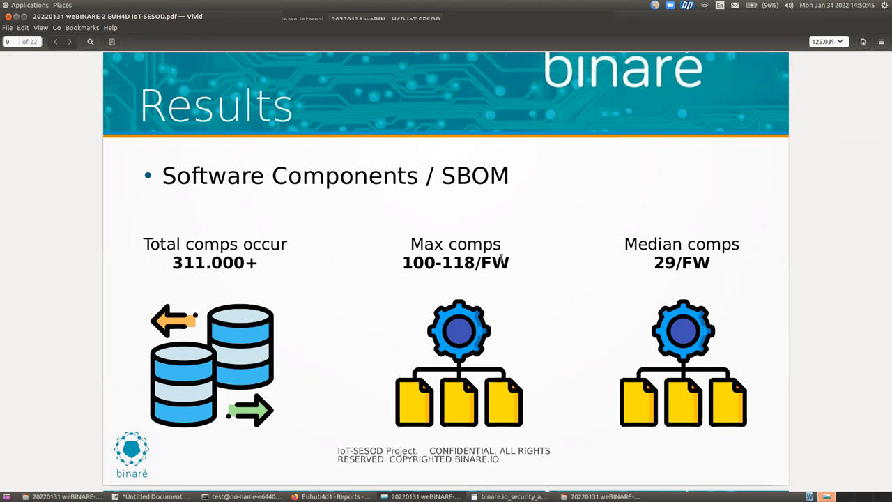
left_click(56, 42)
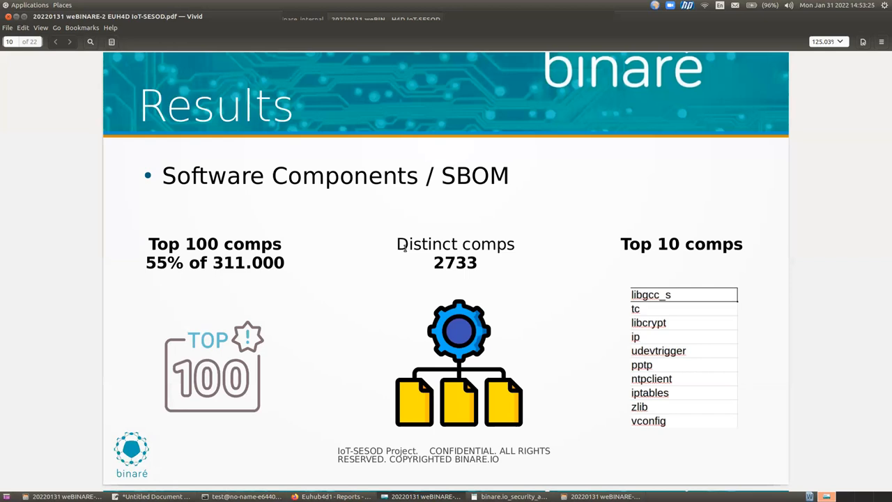
mouse_move(663, 244)
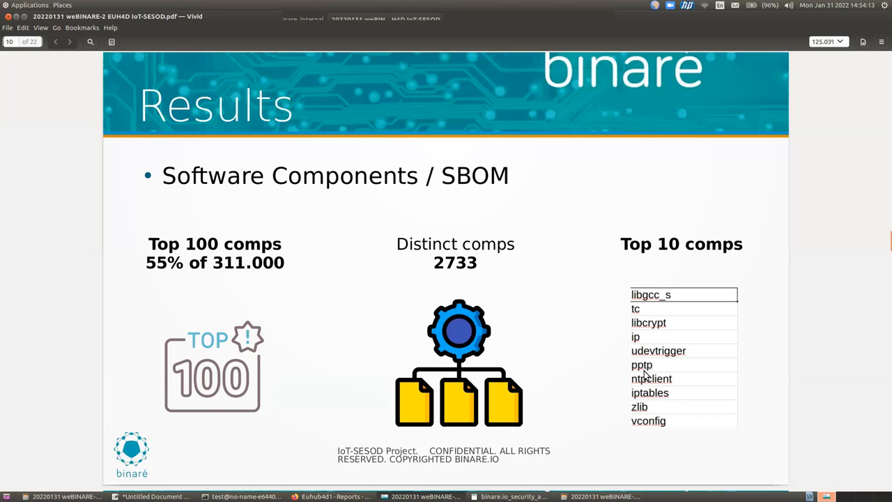
mouse_move(648, 399)
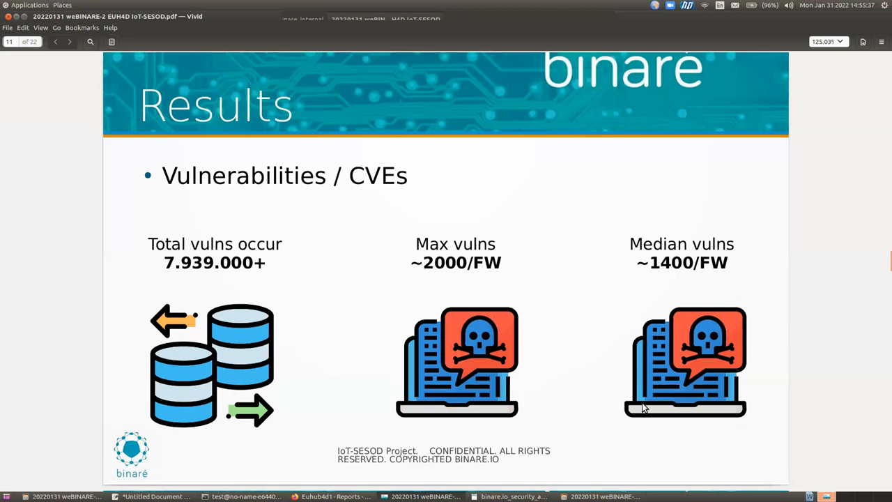
mouse_move(695, 444)
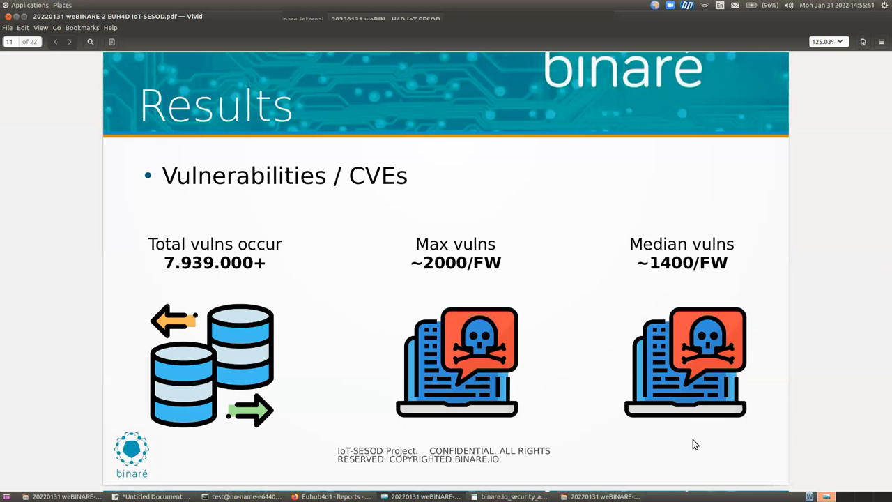
mouse_move(352, 315)
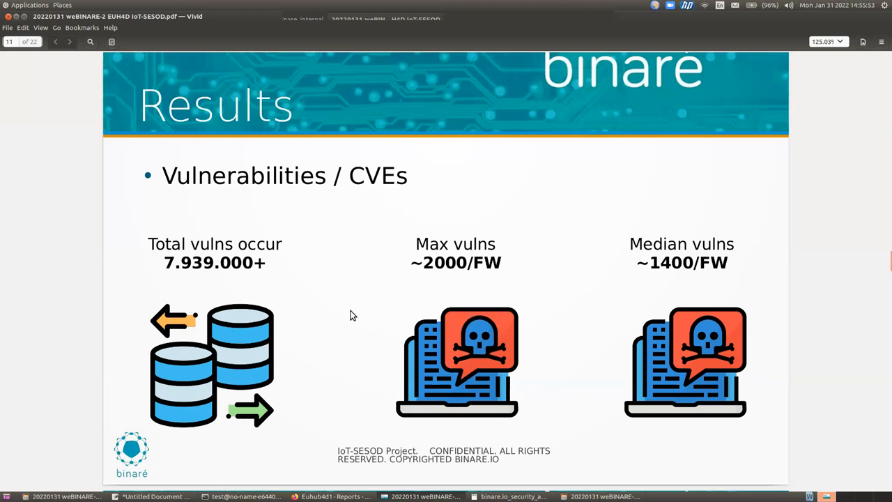
mouse_move(270, 290)
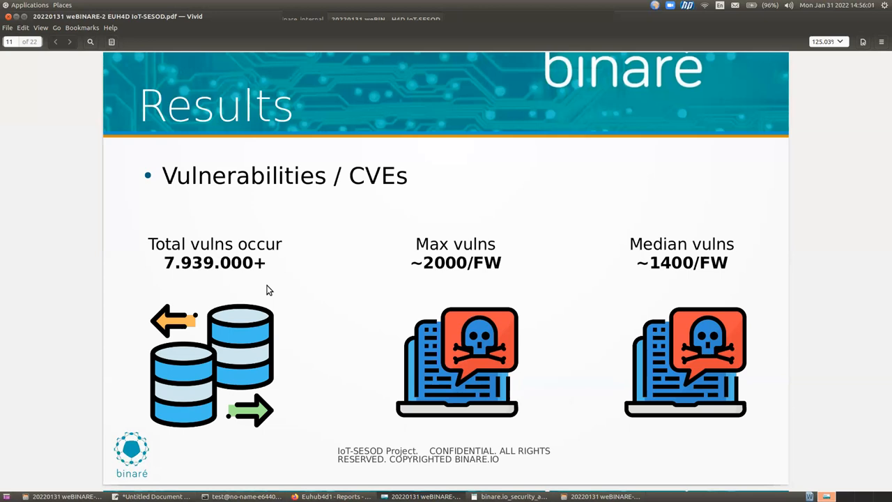
mouse_move(186, 283)
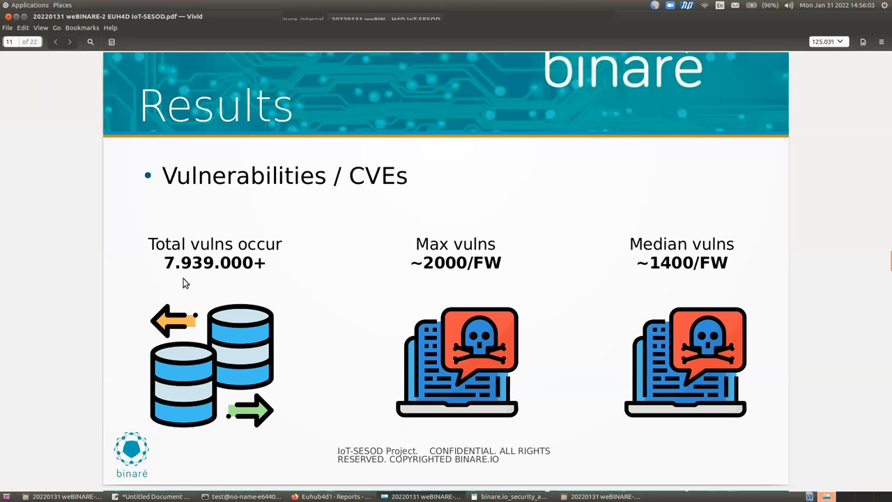
mouse_move(170, 267)
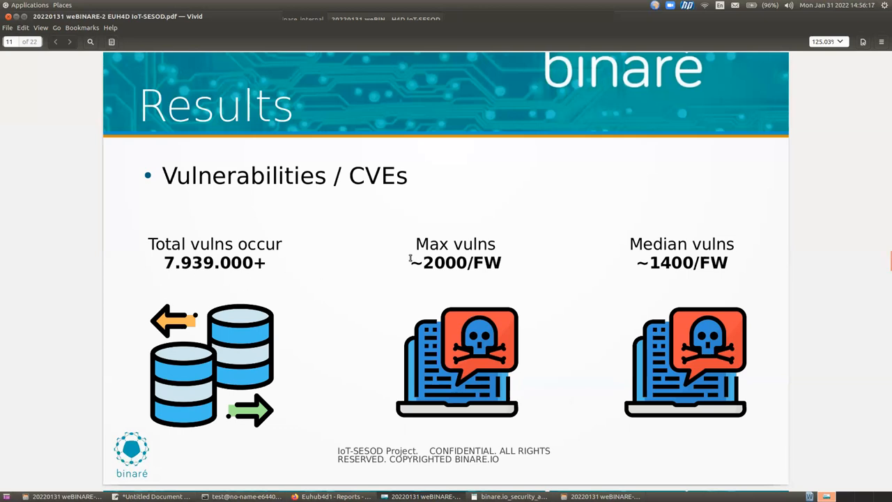
mouse_move(259, 246)
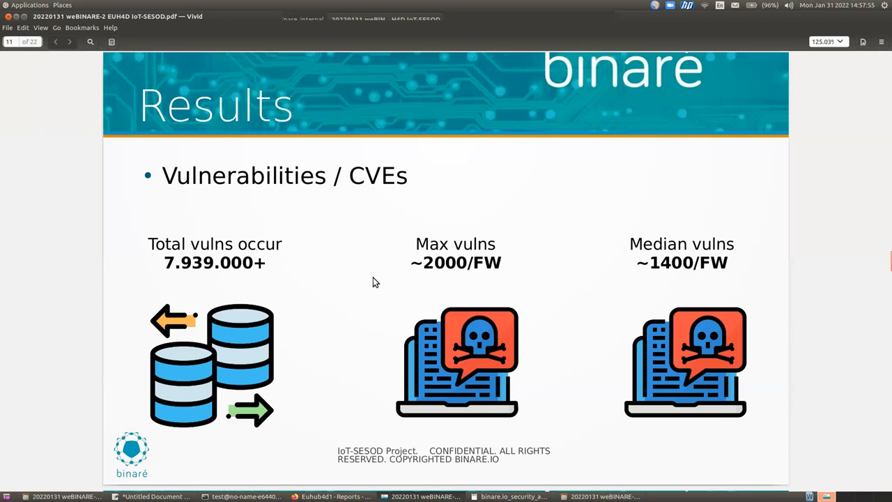
mouse_move(370, 267)
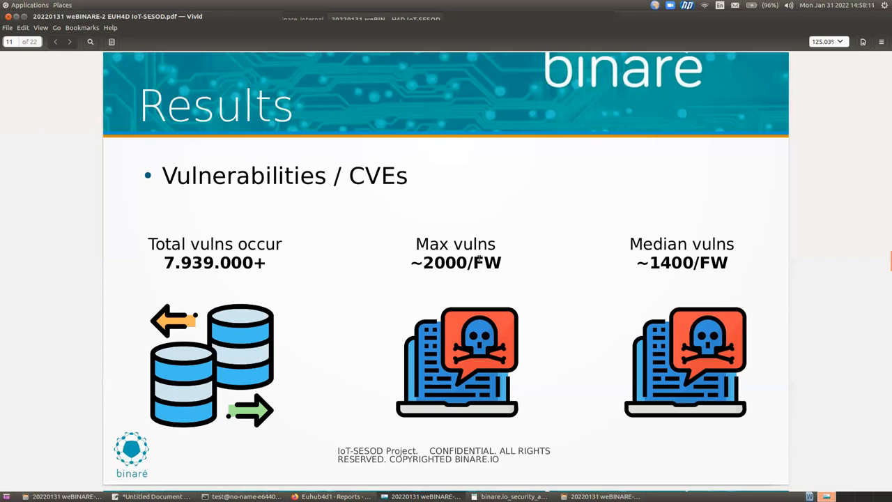
mouse_move(634, 262)
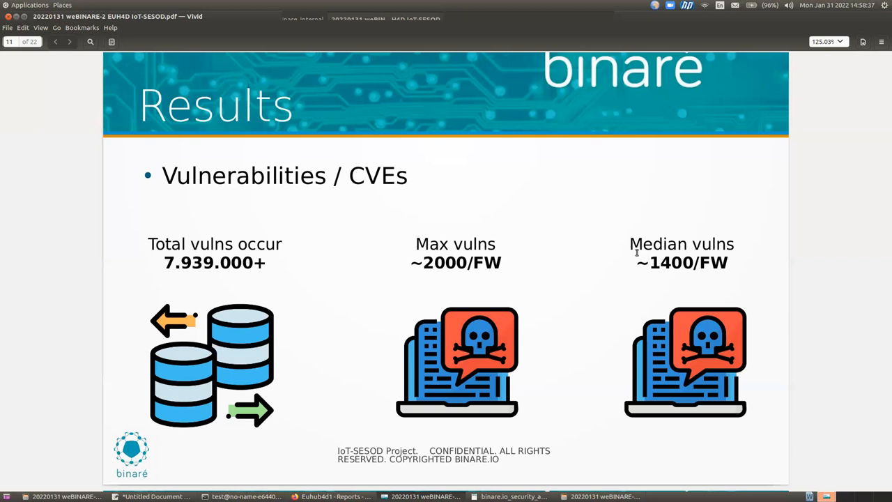
- Go back from page 11 to page 10, the SBOM top 10 components slide
left_click(55, 42)
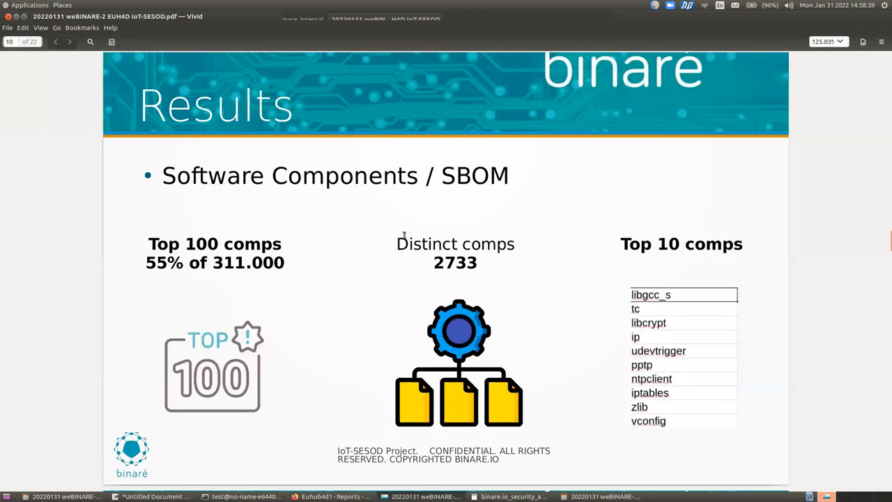
- Step back to page 9, the SBOM slide with 311,000+ total and 29 median components
left_click(55, 42)
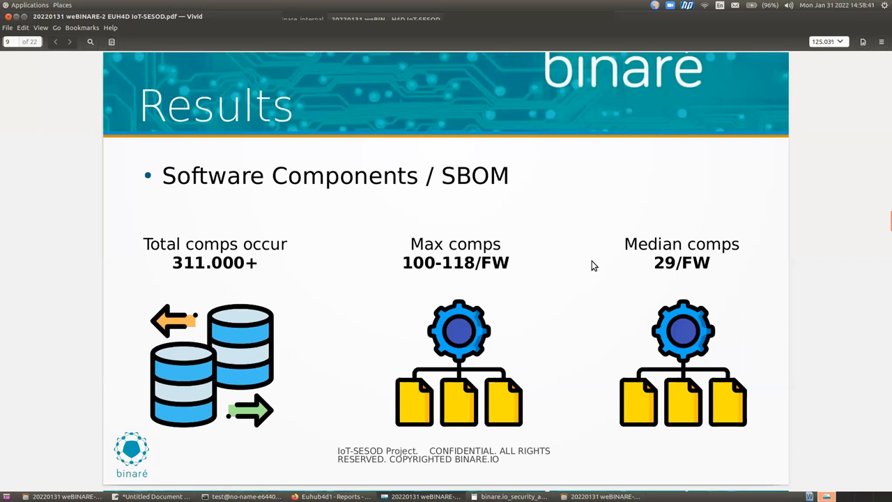
mouse_move(454, 211)
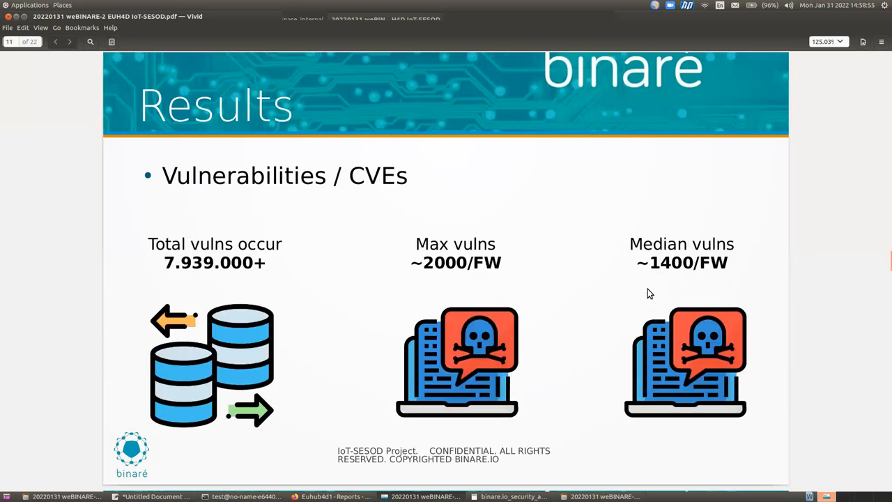
mouse_move(640, 283)
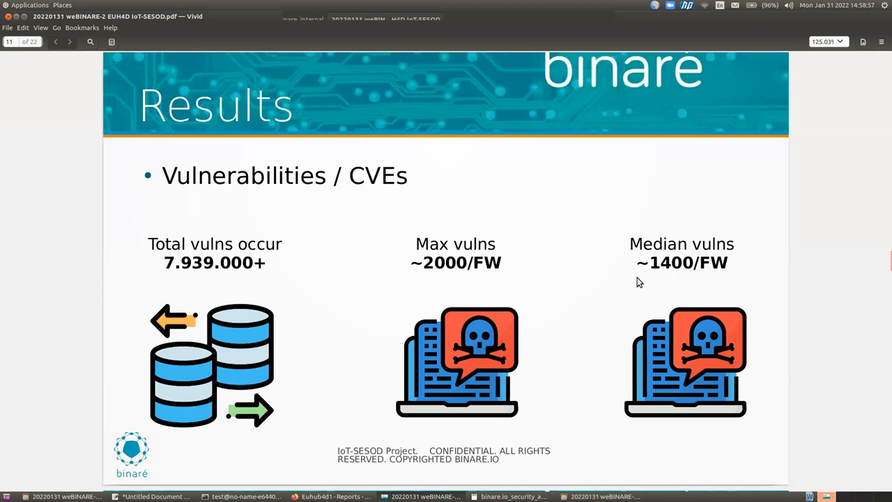
mouse_move(647, 263)
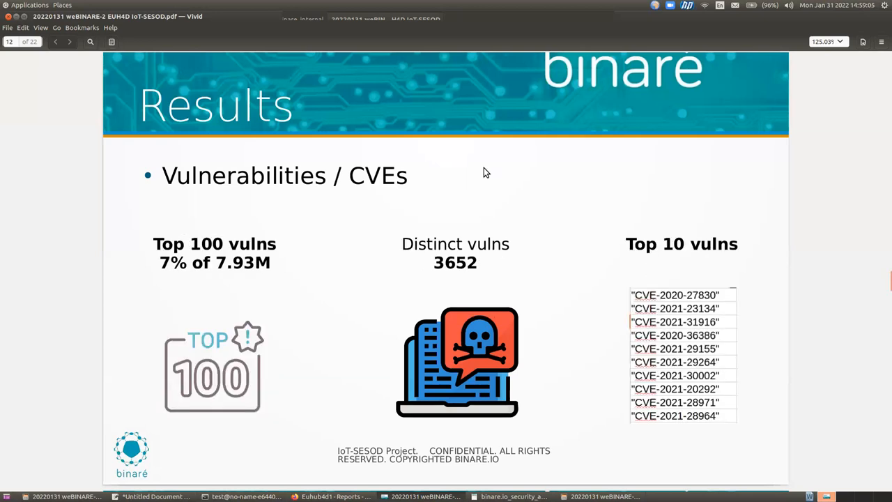
mouse_move(218, 217)
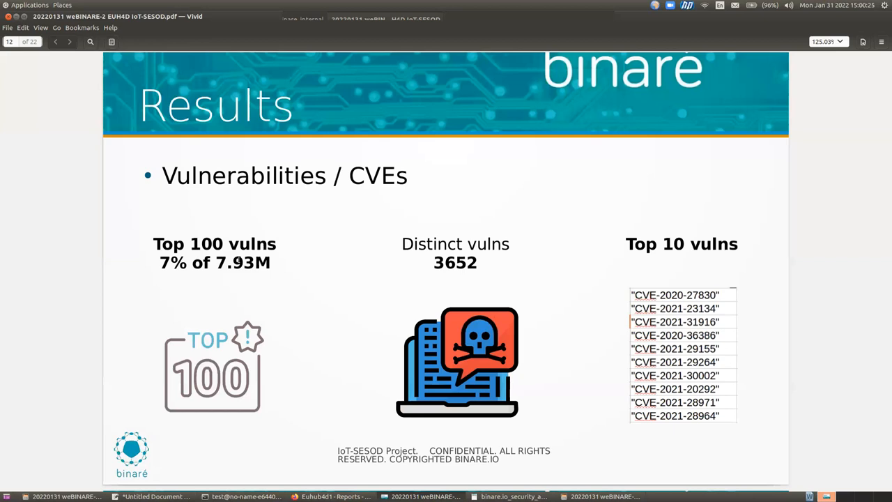
mouse_move(420, 283)
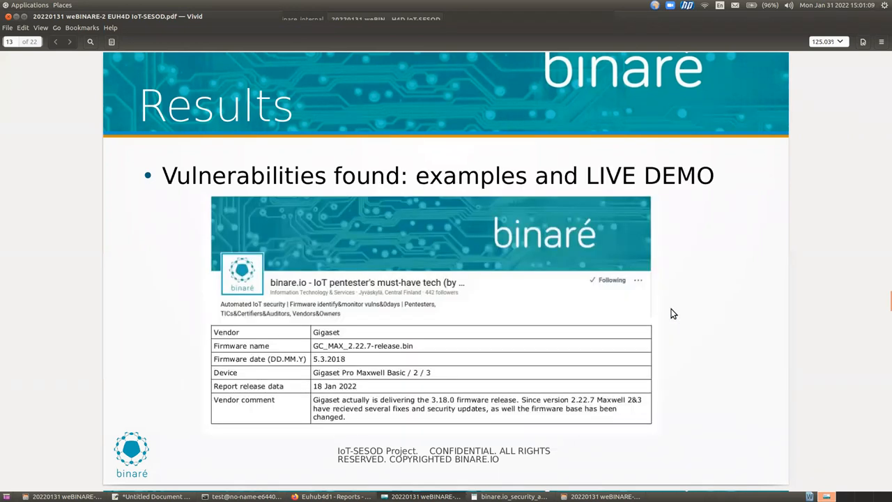
mouse_move(446, 215)
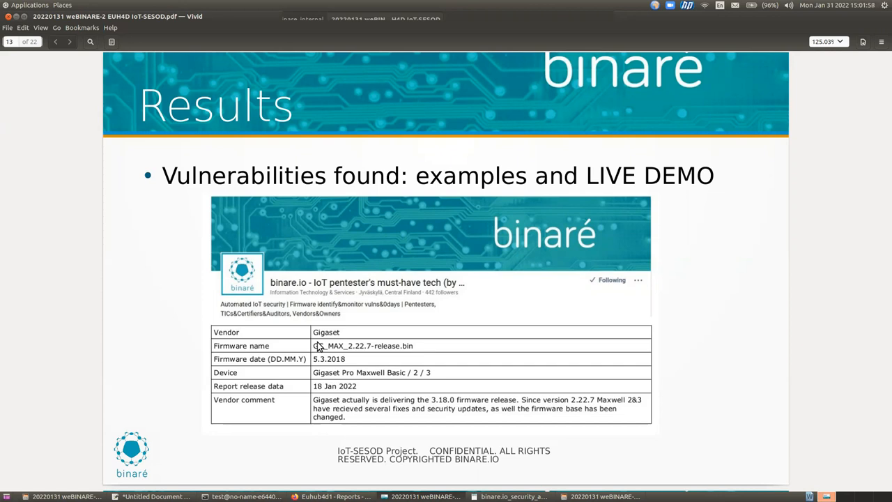
mouse_move(275, 335)
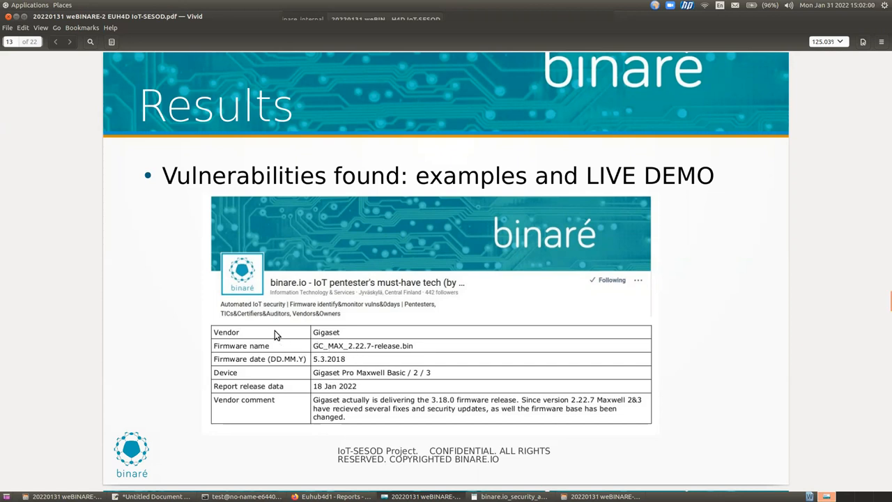
mouse_move(314, 328)
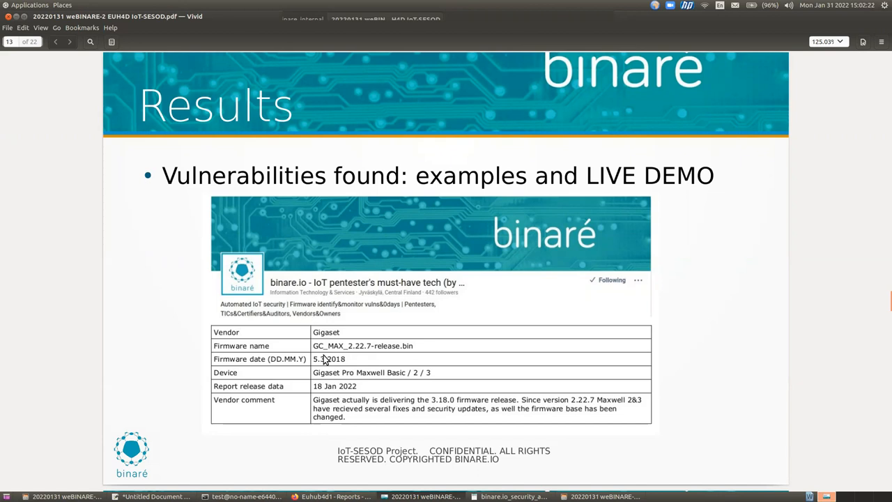
mouse_move(341, 358)
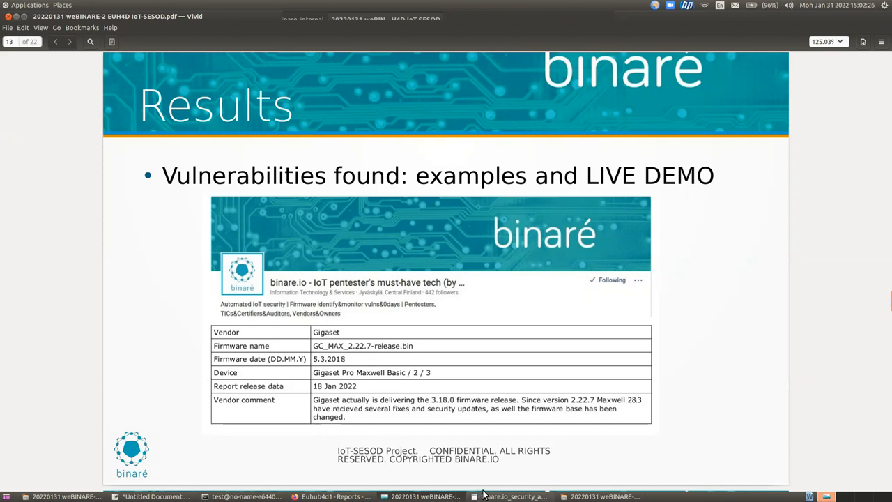
- Bring up the Gigaset advisory and scroll to the leaked max3b_key.aes screenshot on page 2
left_click(512, 496)
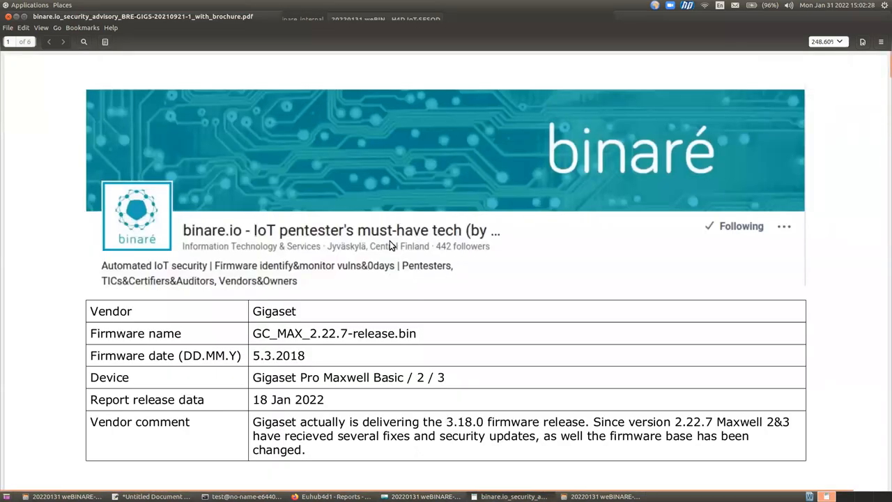
scroll("down", 3)
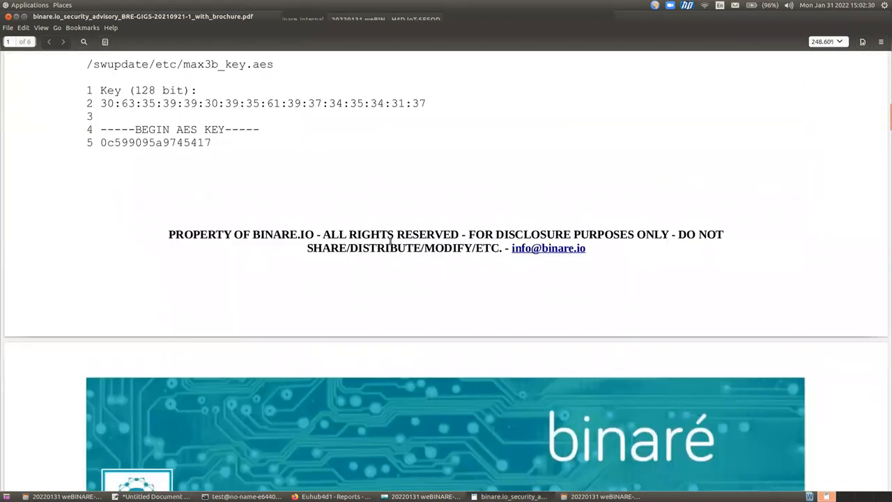
scroll("down", 3)
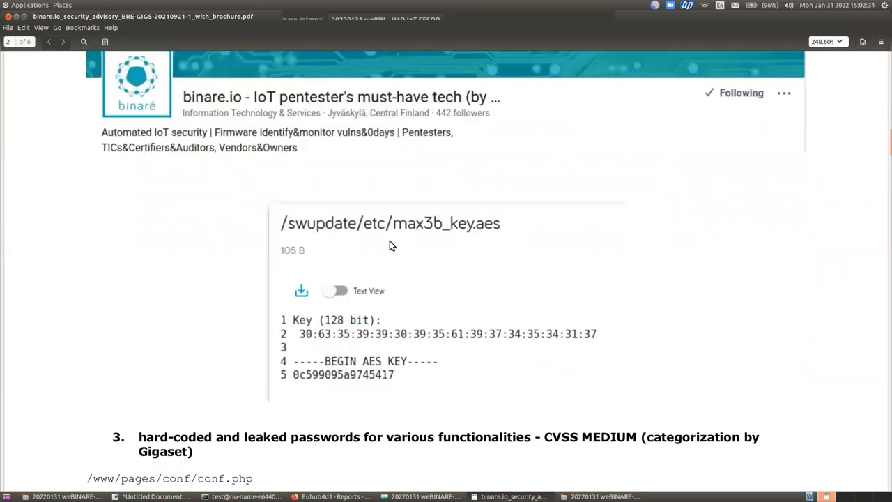
scroll("up", 3)
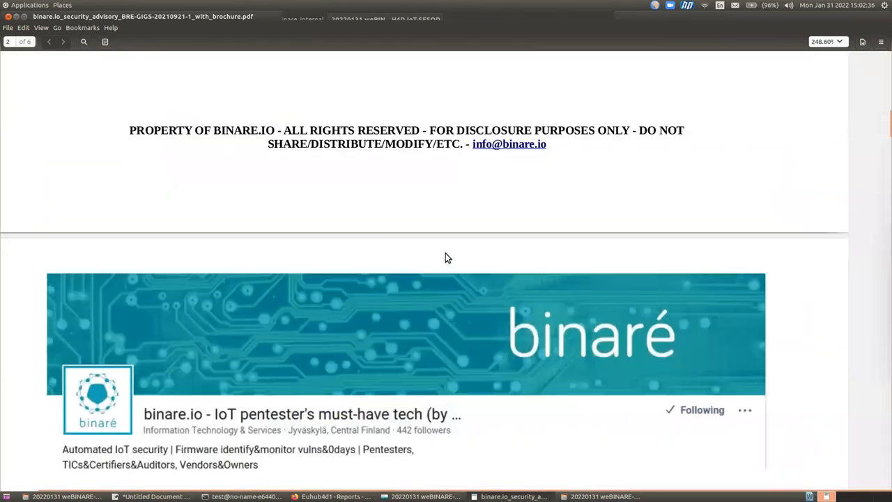
scroll("up", 3)
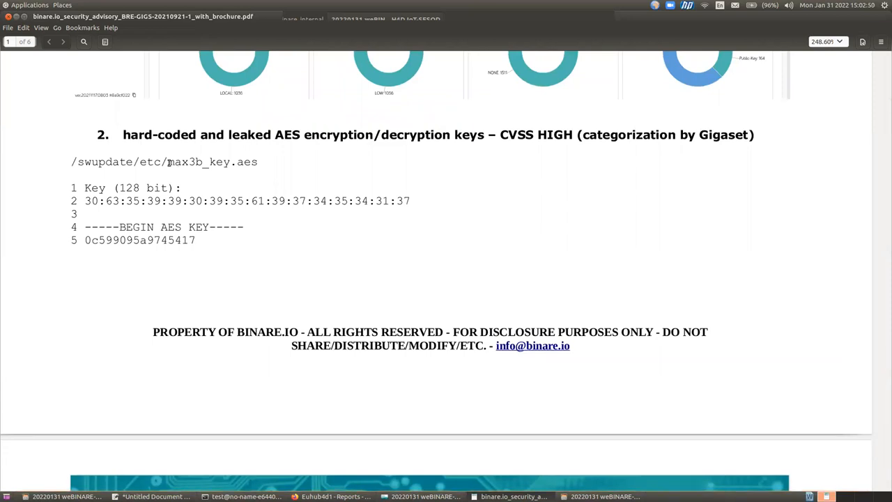
double_click(163, 162)
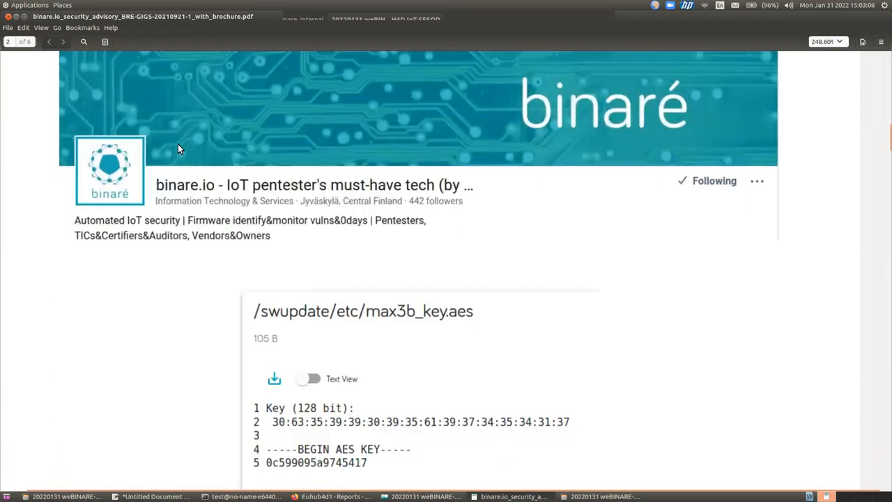
scroll("down", 3)
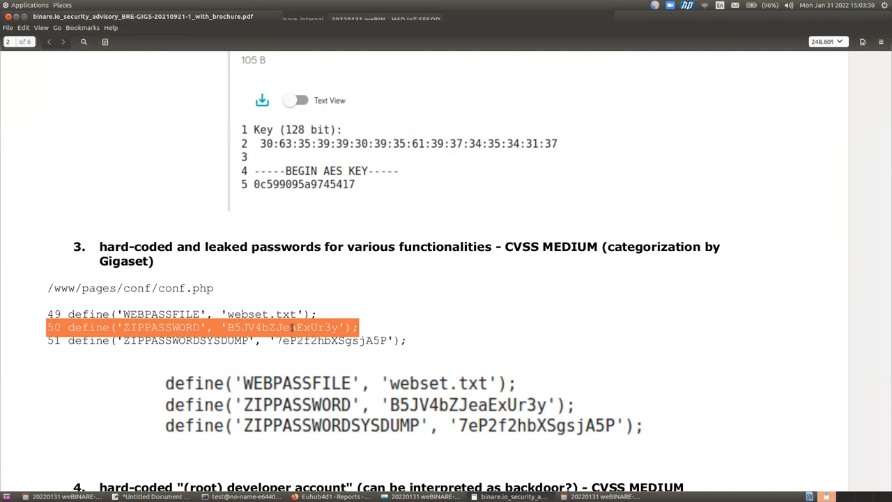
mouse_move(282, 298)
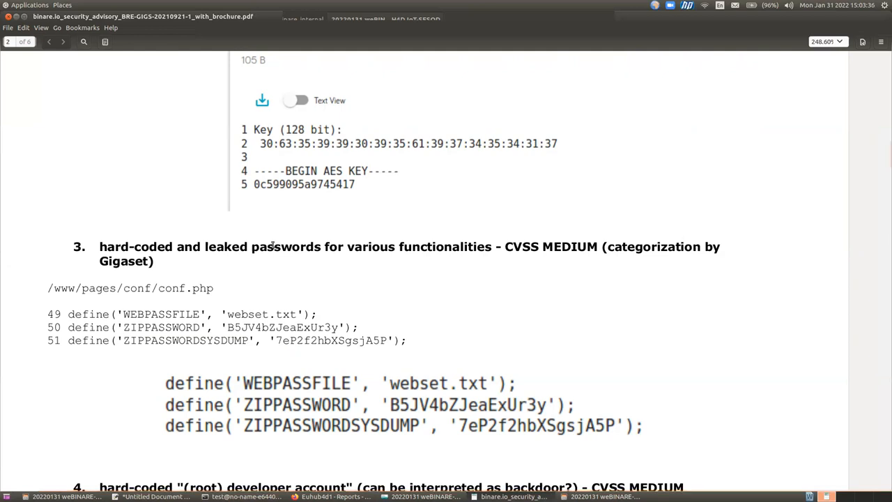
double_click(285, 247)
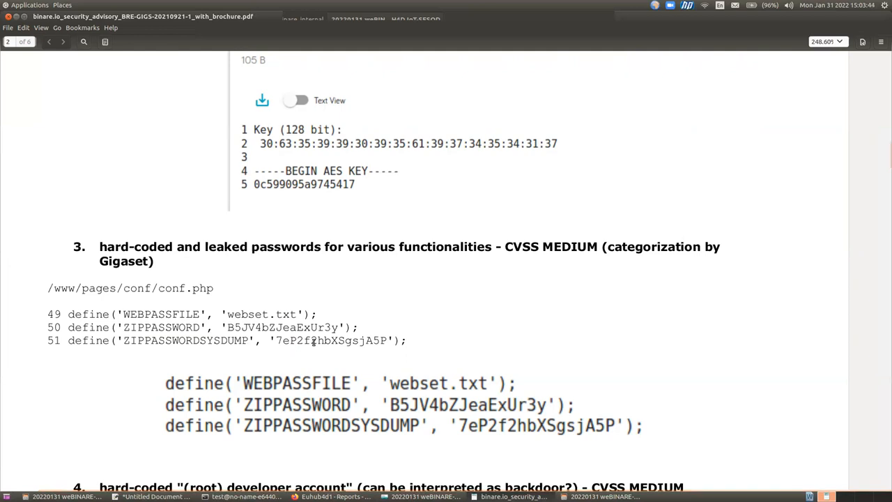
scroll("down", 3)
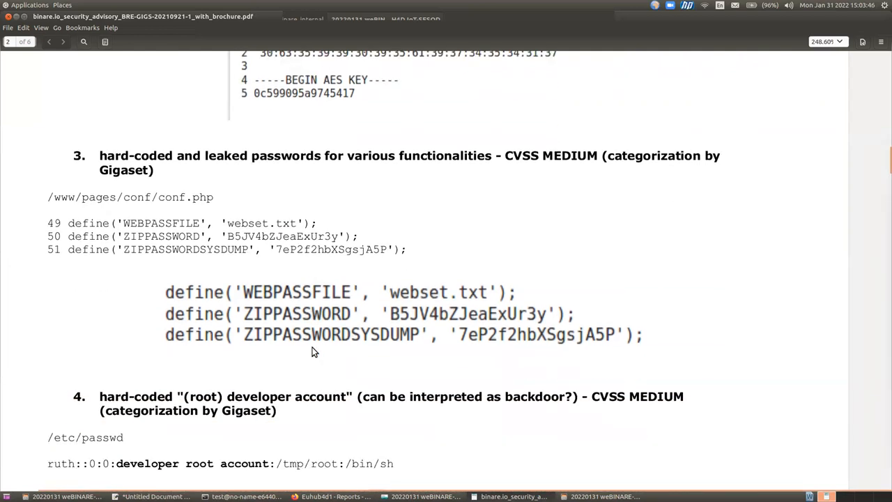
scroll("down", 3)
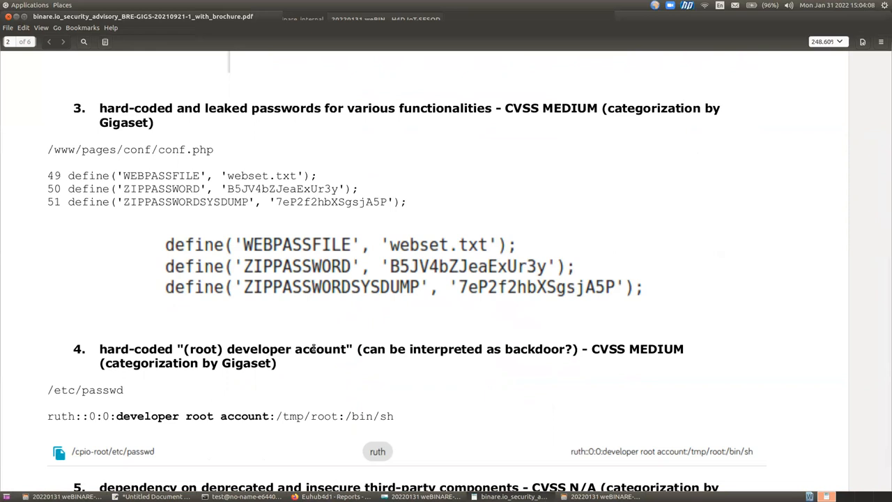
scroll("up", 3)
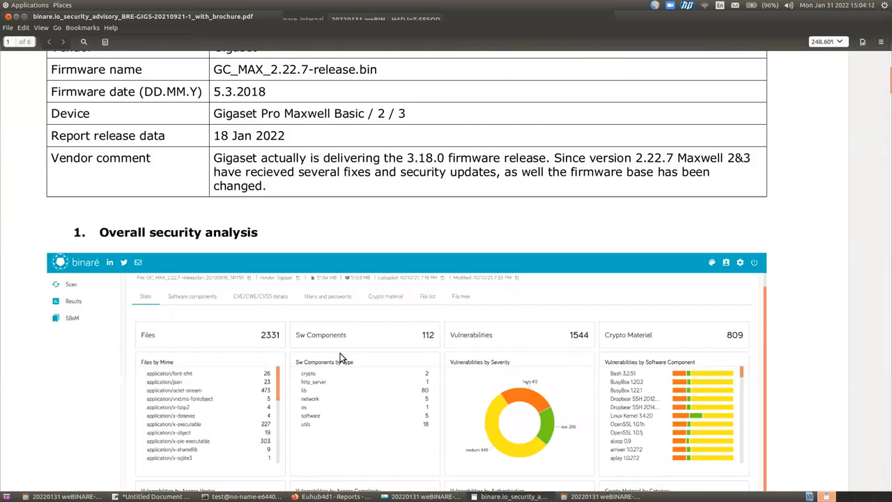
scroll("down", 3)
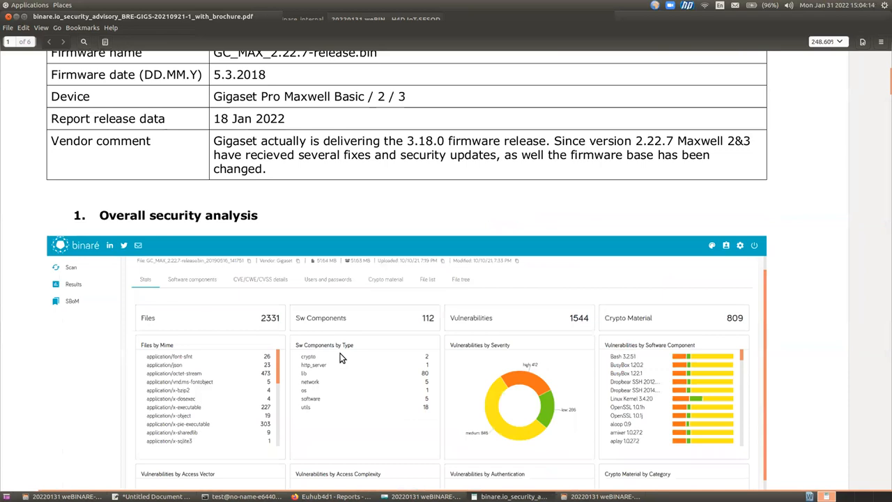
scroll("down", 3)
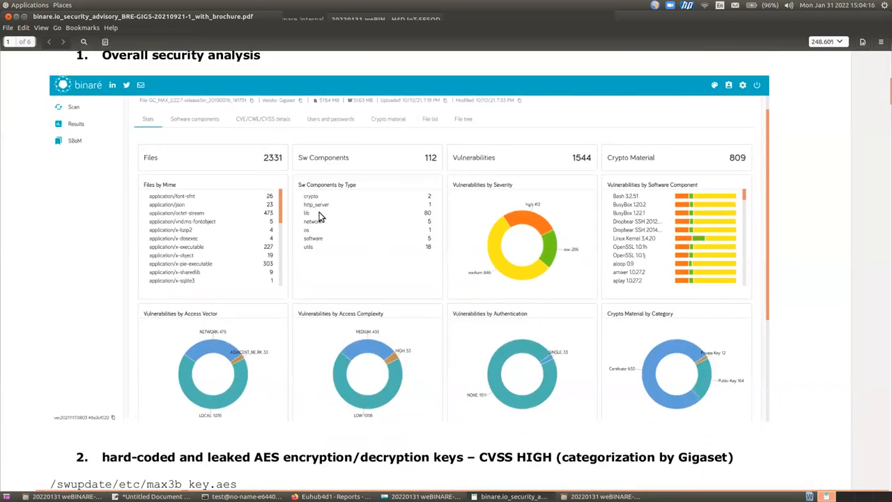
mouse_move(197, 105)
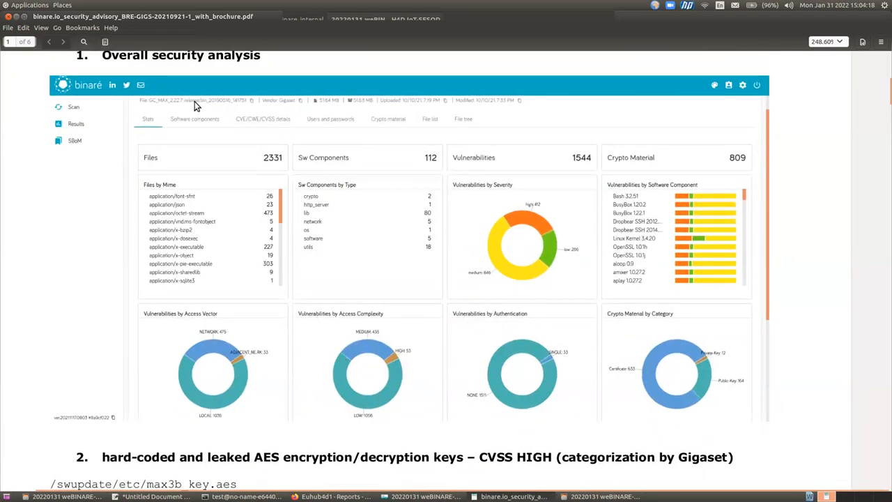
mouse_move(284, 324)
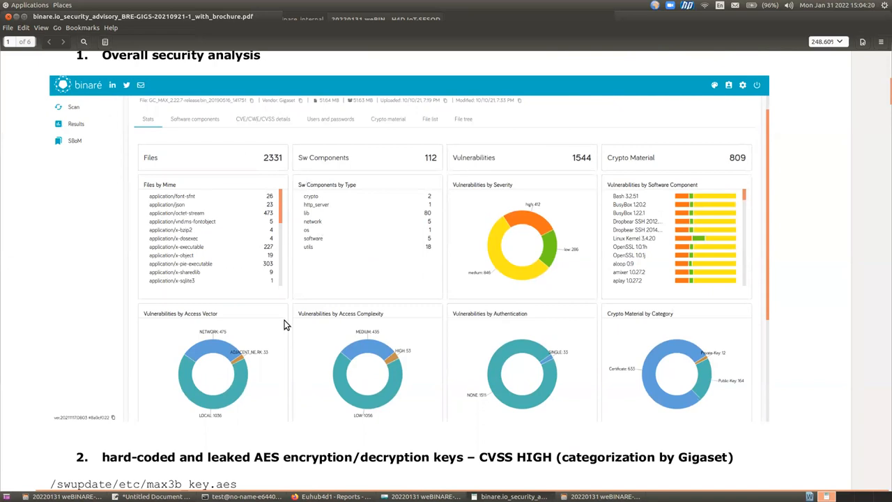
mouse_move(238, 255)
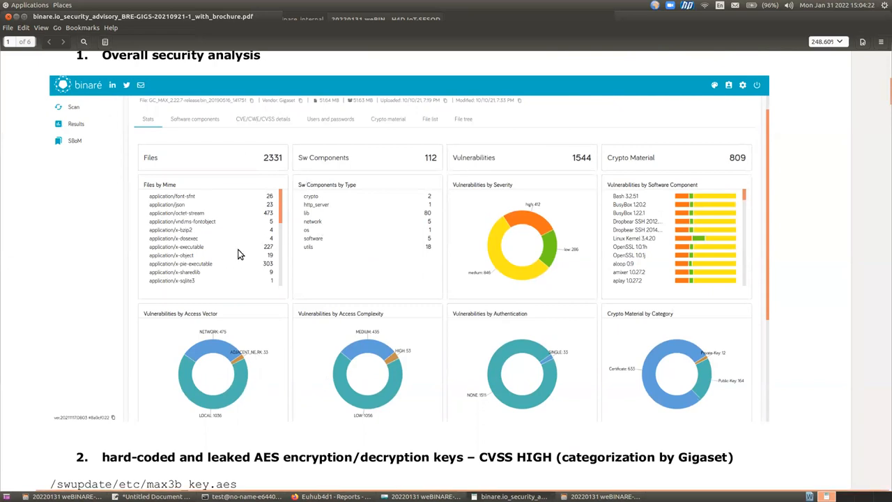
mouse_move(311, 256)
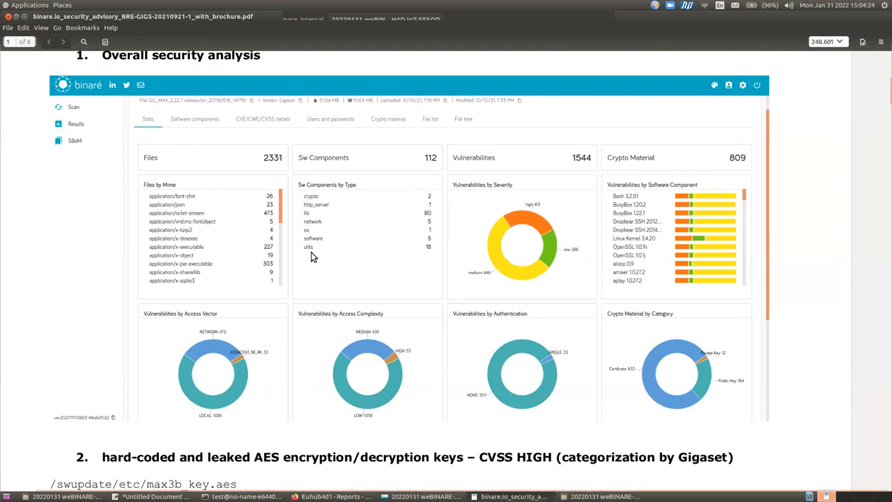
mouse_move(361, 147)
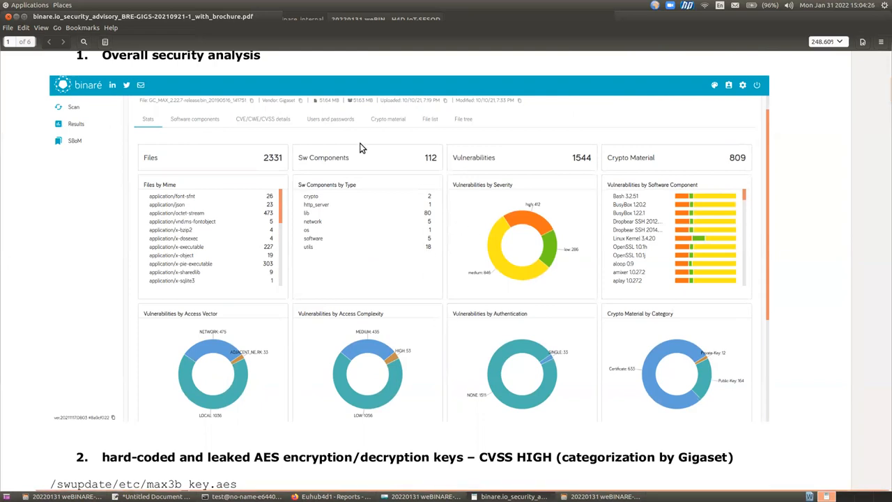
mouse_move(496, 163)
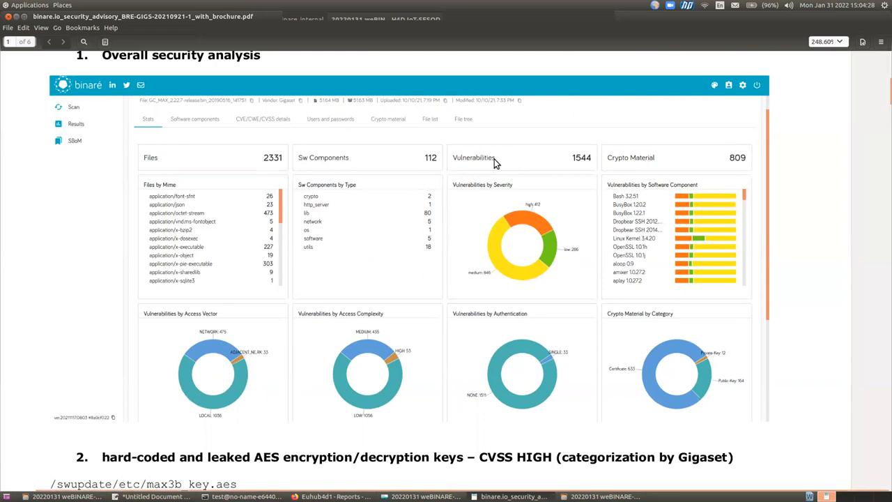
mouse_move(382, 161)
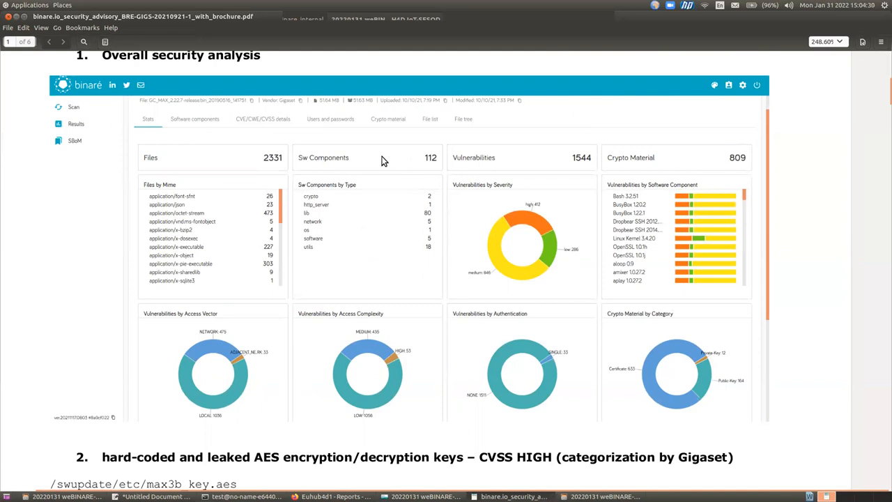
mouse_move(661, 152)
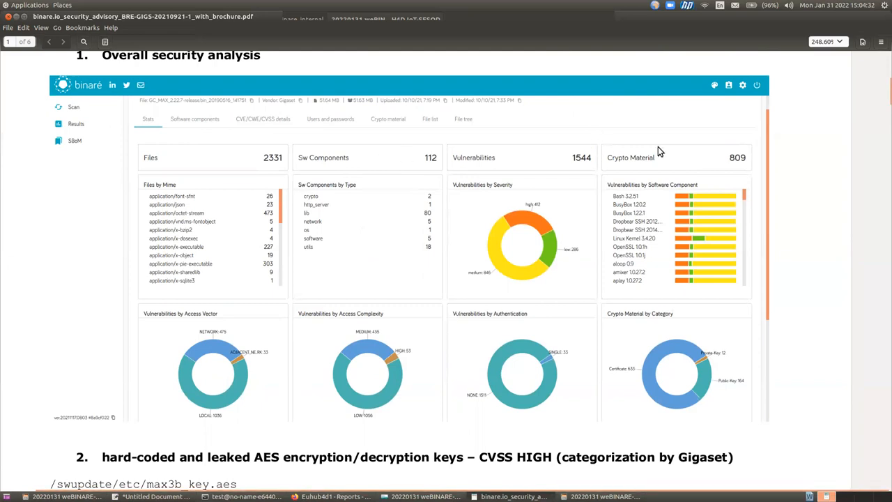
mouse_move(470, 195)
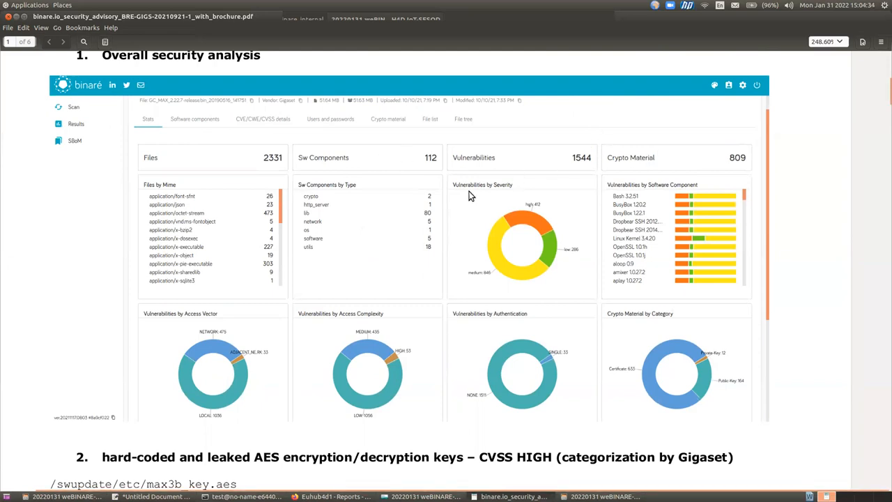
scroll("up", 3)
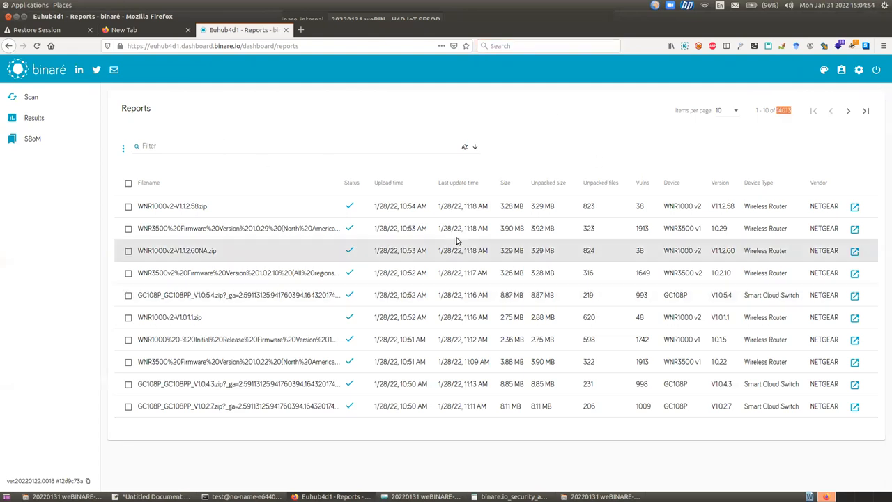
- Return to binaré Reports and show the filter field suggestions like uid, file name and status
left_click(505, 182)
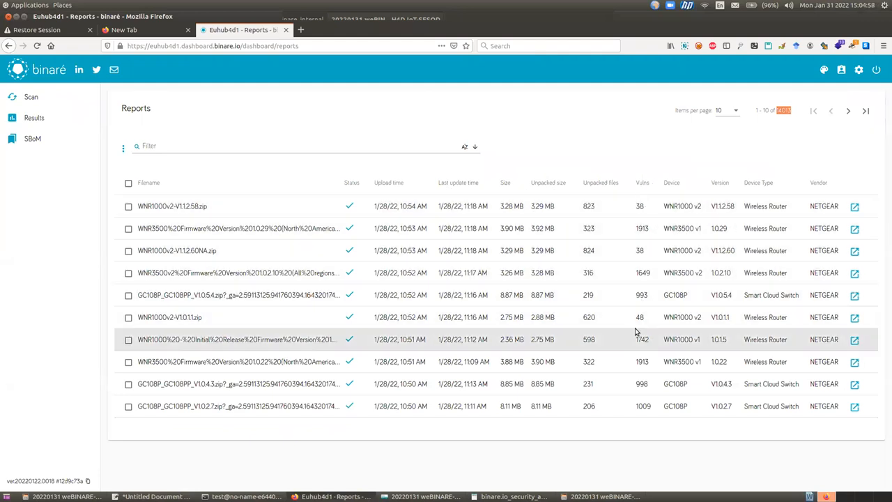
left_click(278, 146)
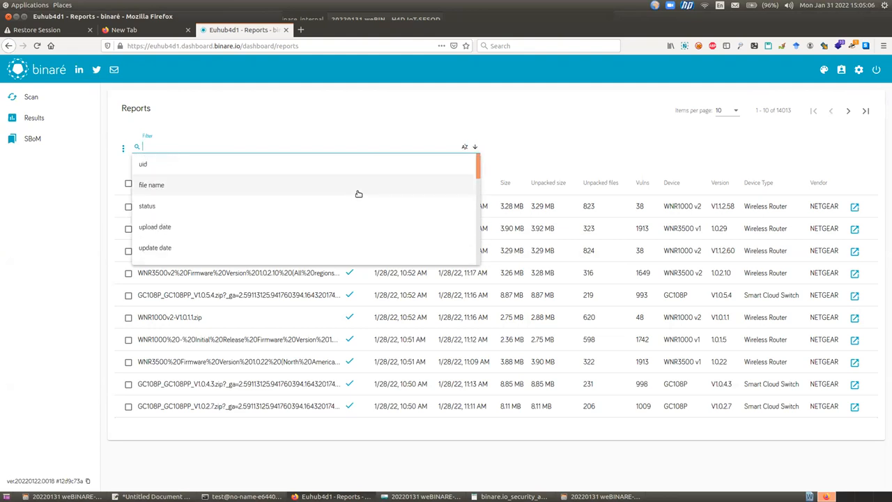
- Filter reports by vendor ~ like 'gigaset', narrowing the list to 37 results
left_click(389, 160)
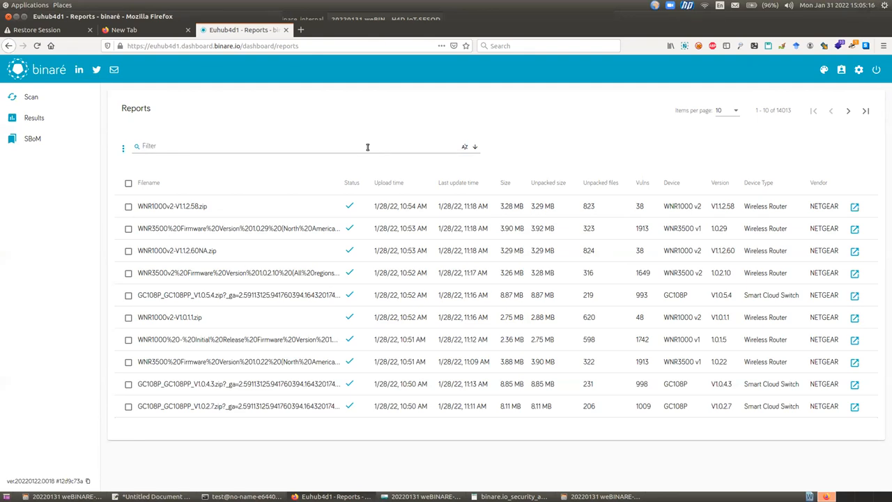
type("vend")
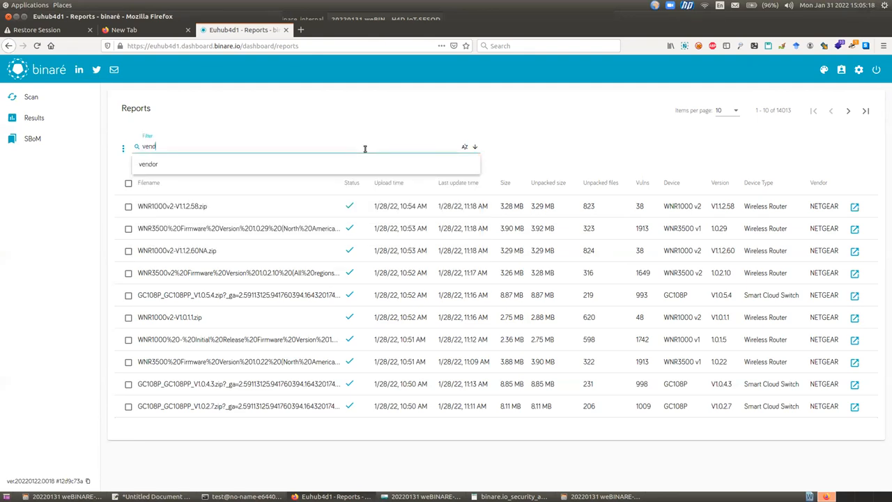
left_click(148, 164)
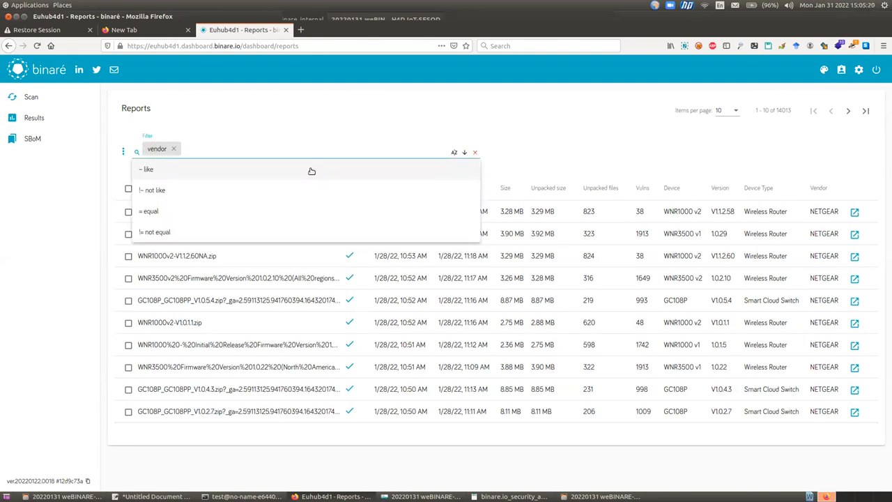
left_click(147, 168)
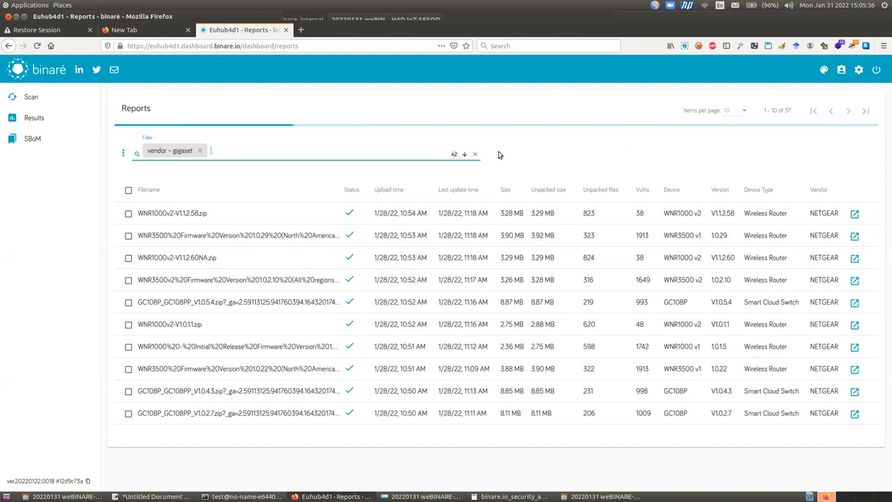
mouse_move(555, 136)
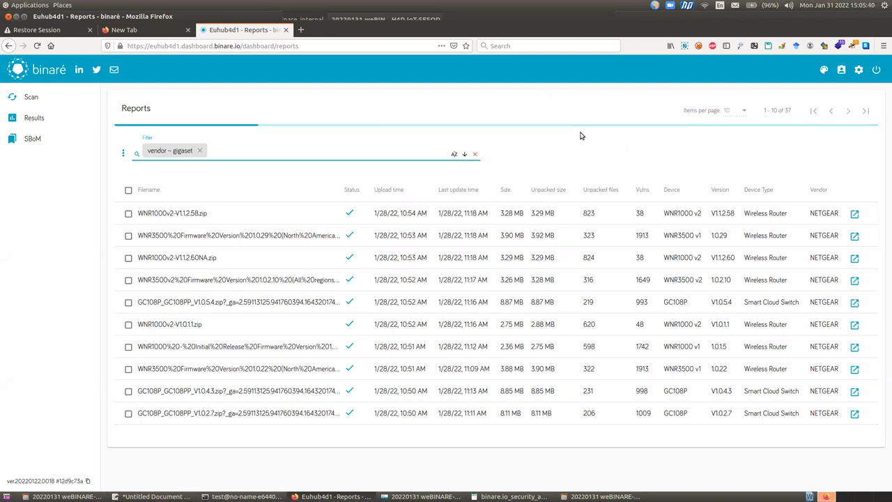
mouse_move(552, 147)
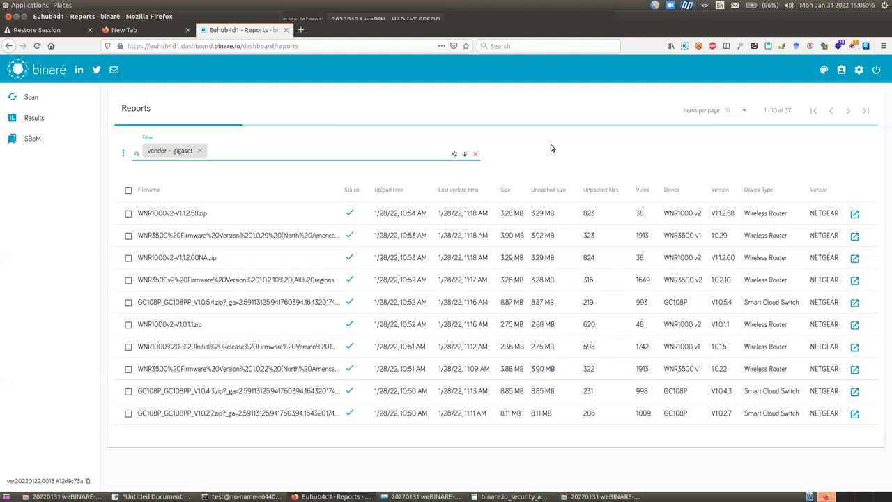
mouse_move(526, 123)
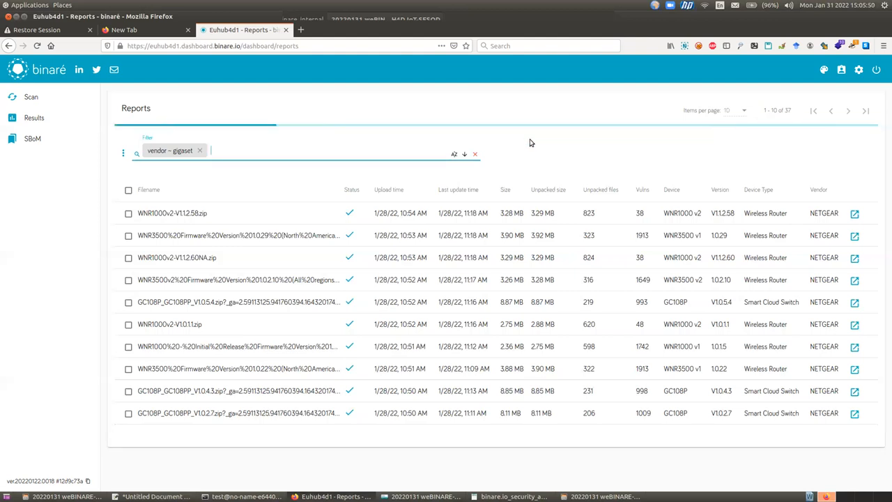
mouse_move(547, 117)
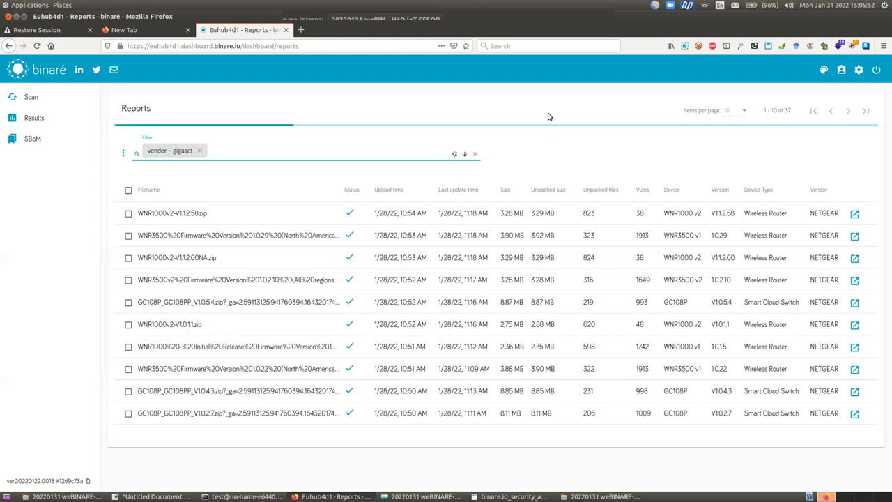
mouse_move(507, 104)
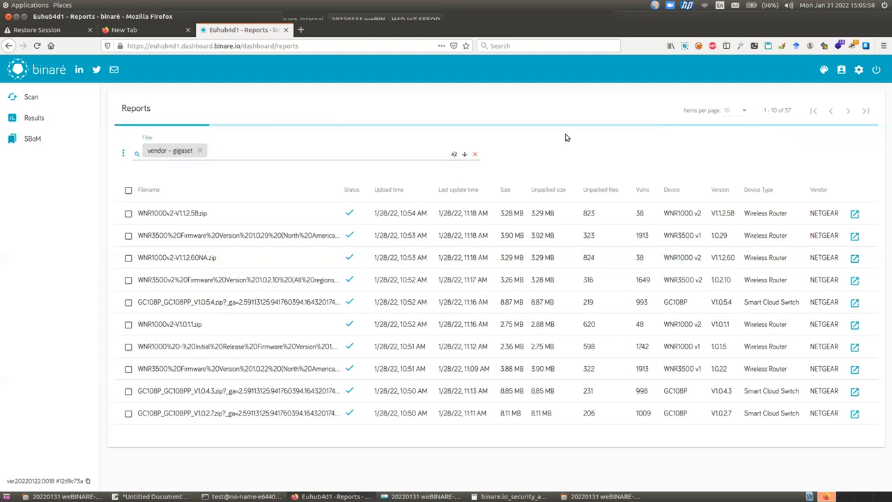
mouse_move(552, 137)
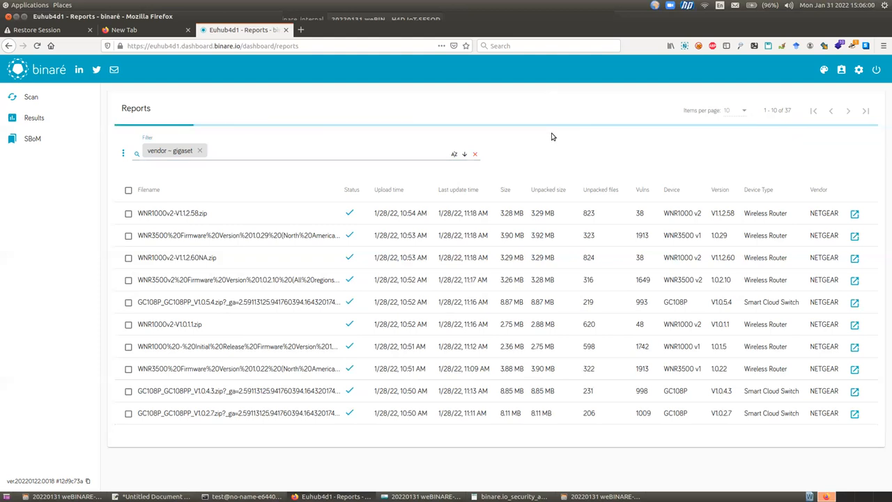
mouse_move(549, 148)
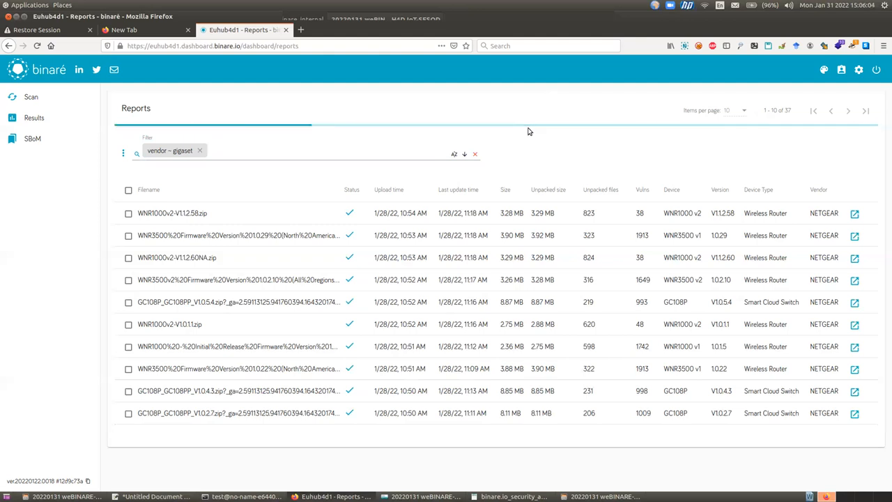
mouse_move(478, 148)
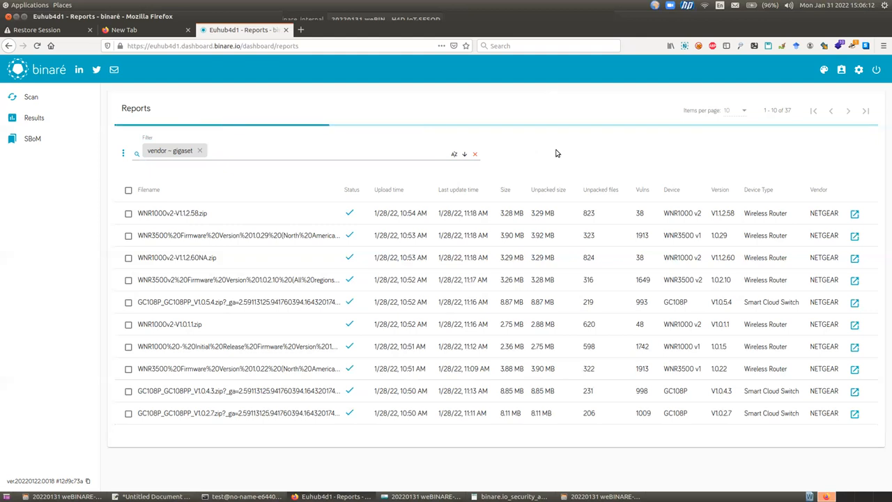
- Add a file name filter for GC_MAX_2.22.7-release.bin, leaving a single Maxwell 2/3 report
left_click(464, 153)
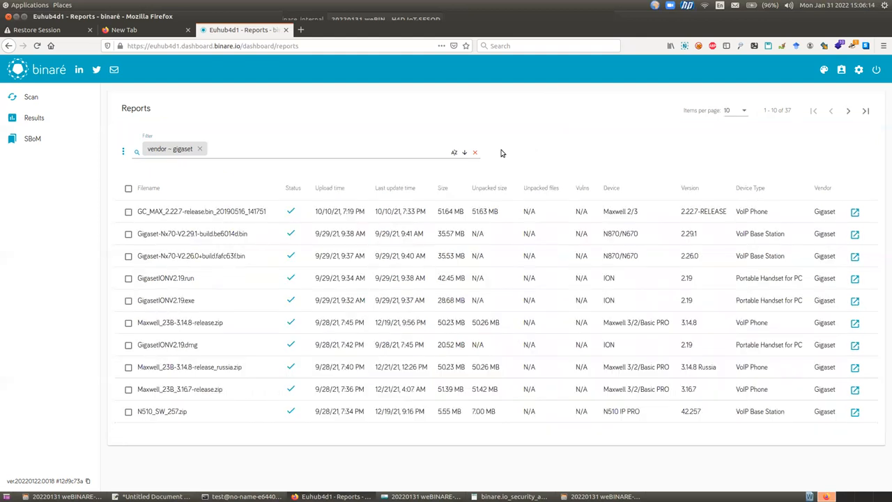
mouse_move(658, 141)
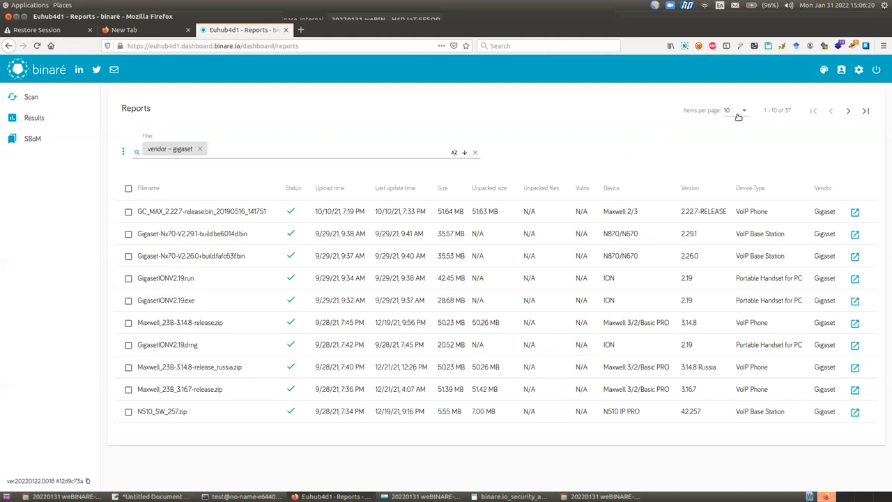
mouse_move(592, 152)
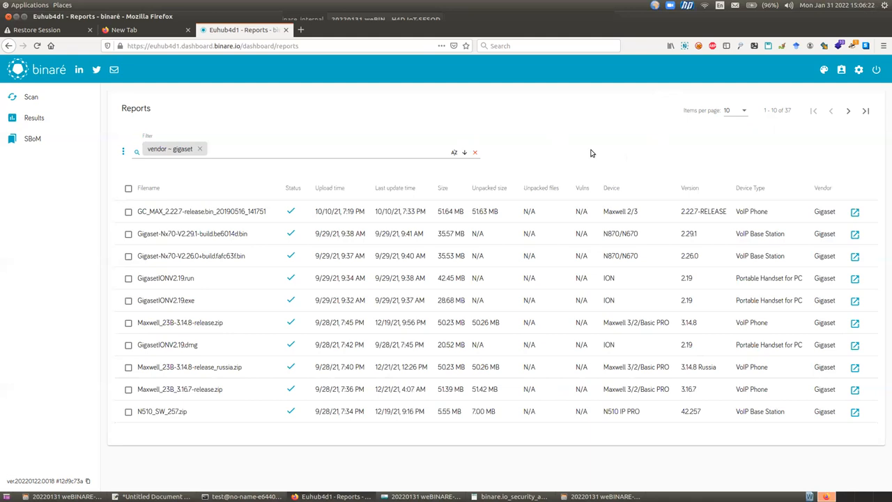
mouse_move(760, 147)
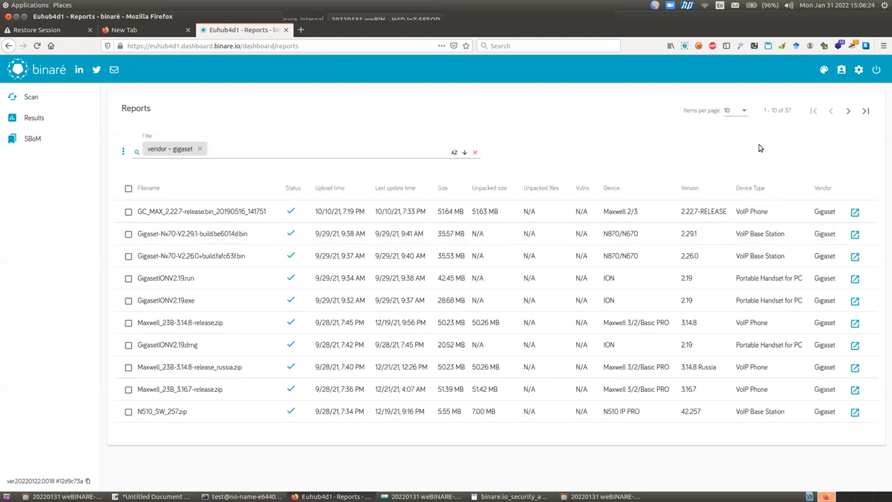
mouse_move(708, 211)
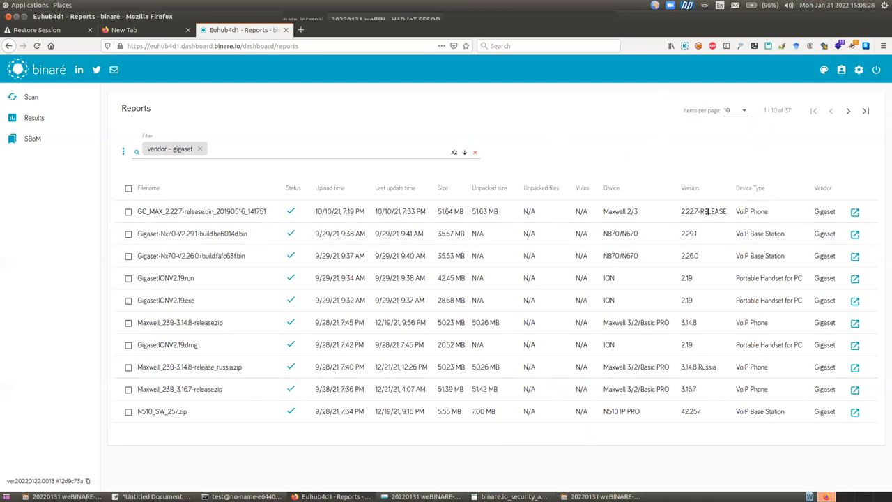
left_click(855, 211)
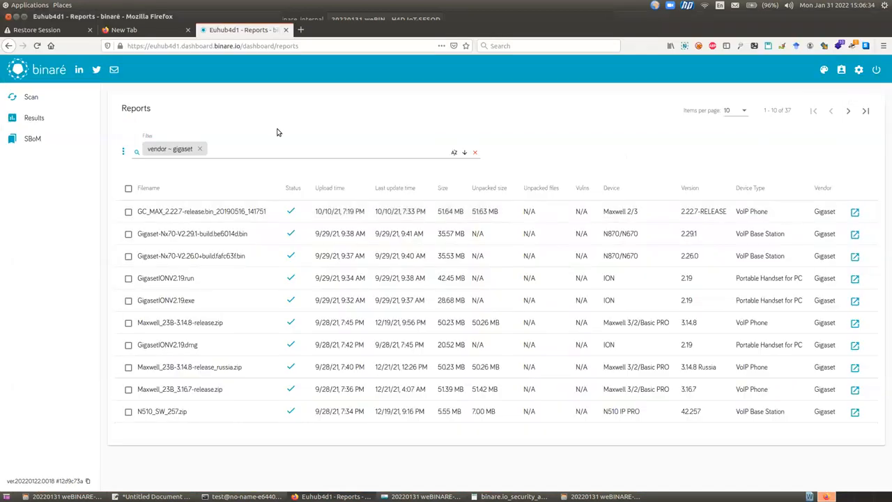
left_click(300, 148)
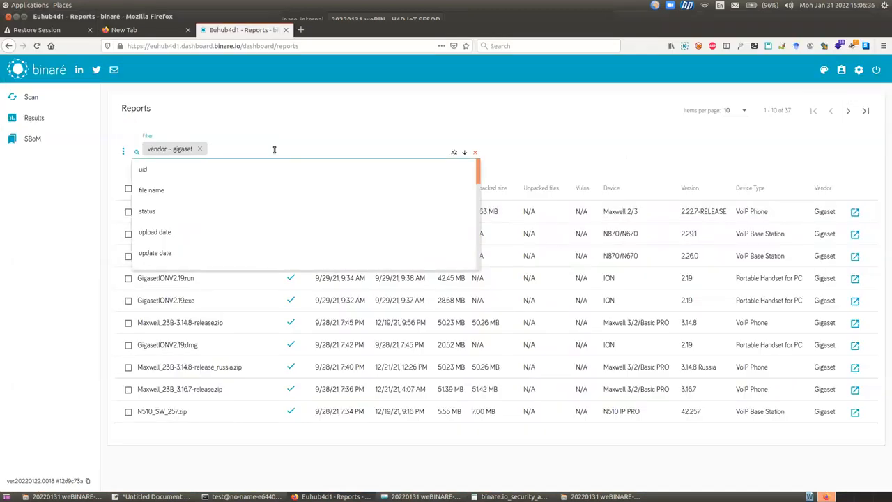
left_click(151, 190)
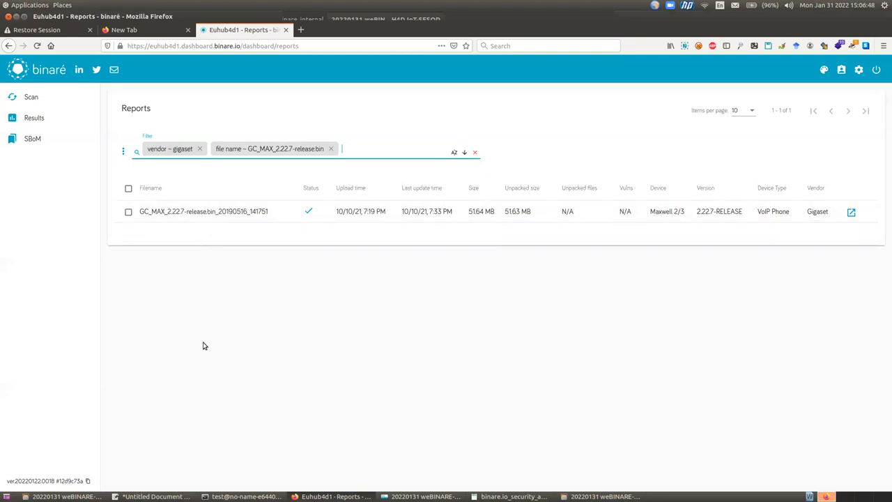
mouse_move(284, 211)
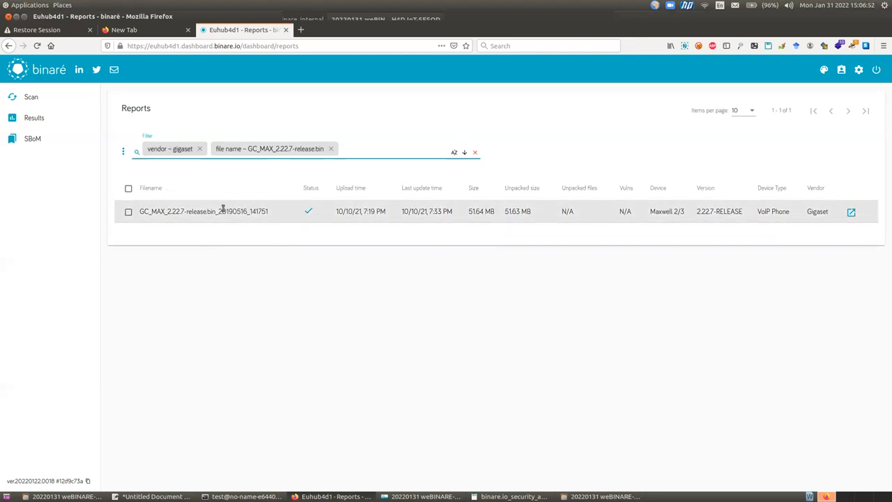
- Open the GC_MAX_2.22.7 Maxwell 2/3 scan report and show its file list
left_click(851, 211)
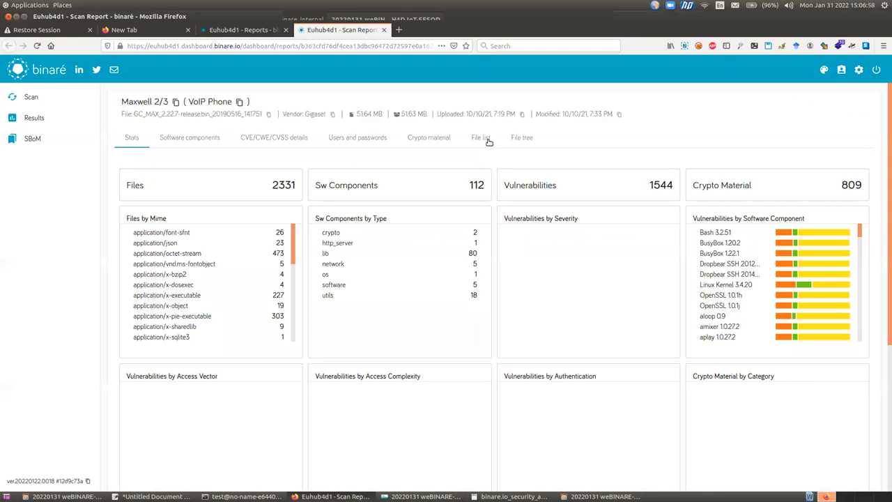
left_click(480, 138)
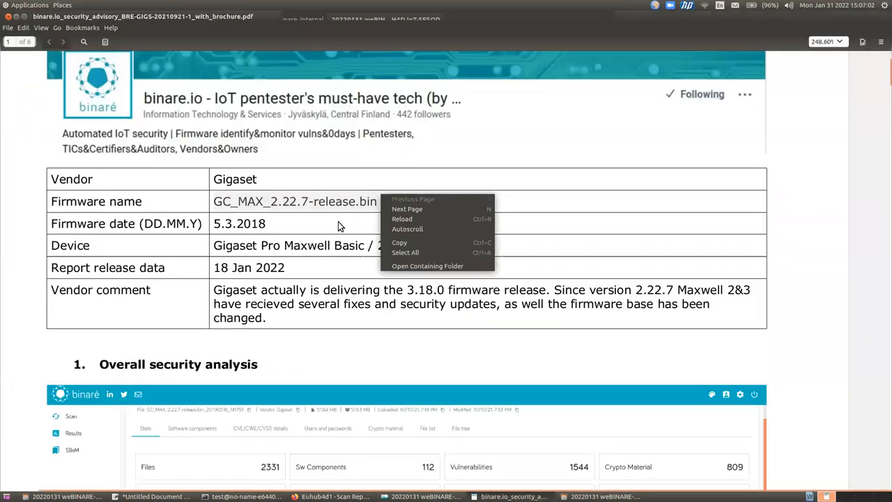
- Scroll the advisory to section 2 and select the /swupdate/etc/max3b_key.aes path
left_click(407, 208)
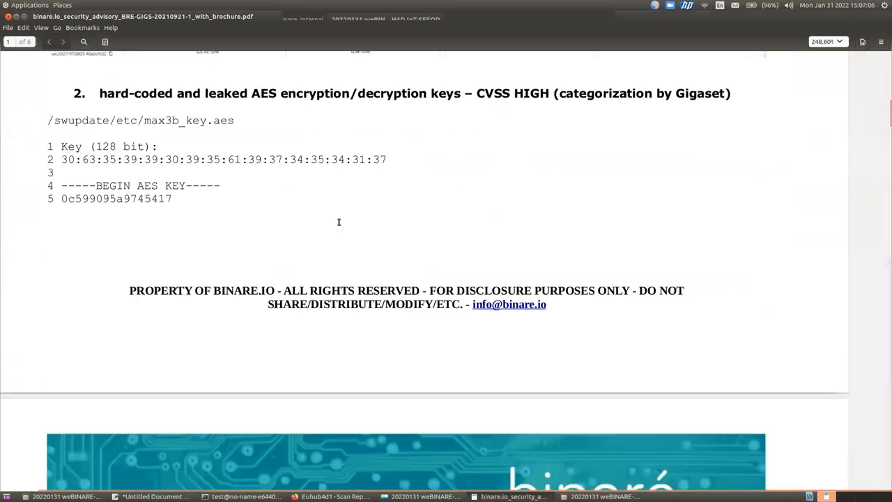
scroll("up", 3)
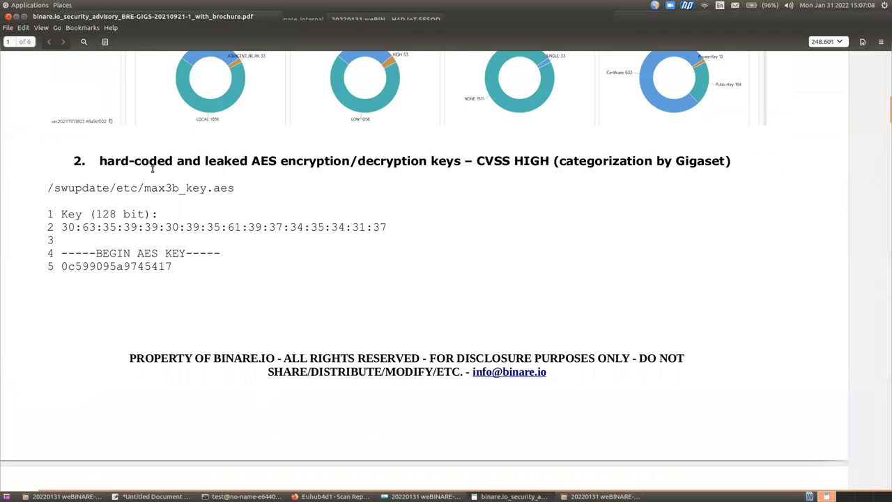
double_click(177, 188)
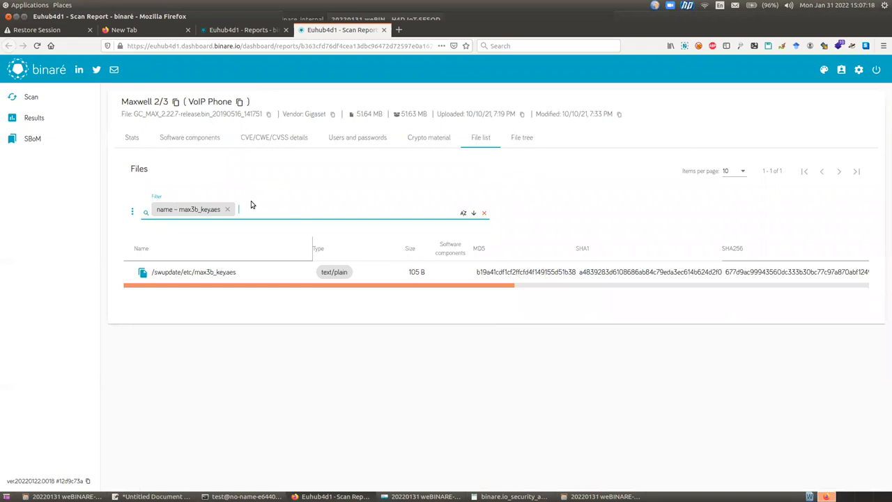
- Filter files to max3b_key.aes, select its MD5 hash, and go to the reports overview
left_click(194, 272)
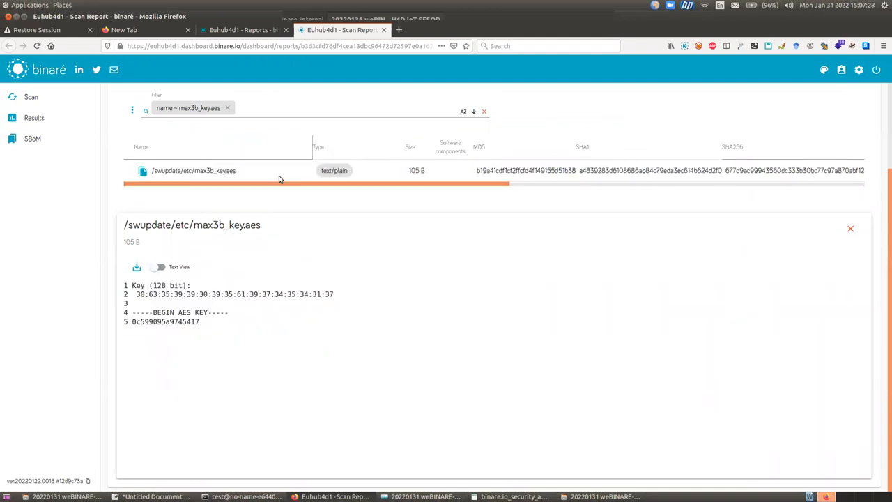
mouse_move(256, 179)
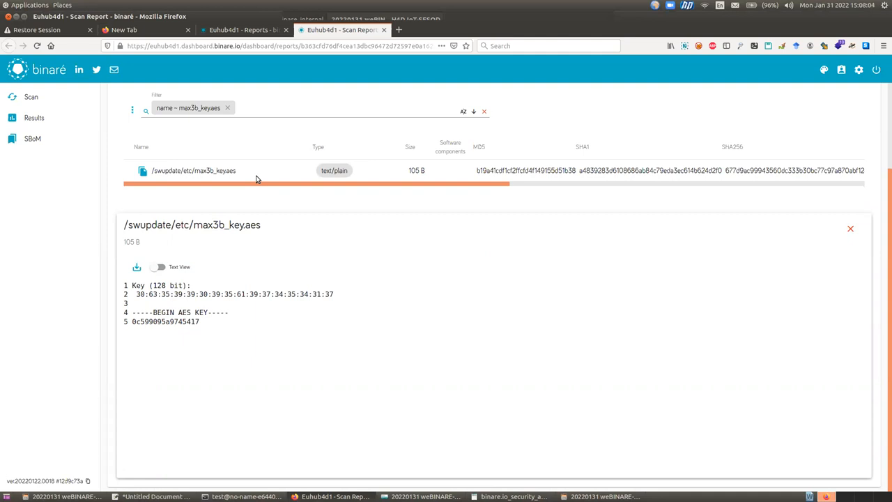
mouse_move(502, 172)
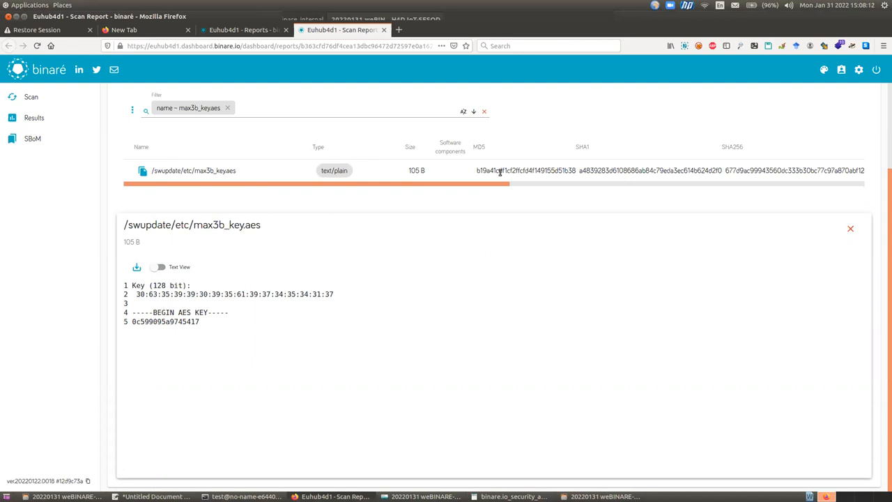
double_click(526, 170)
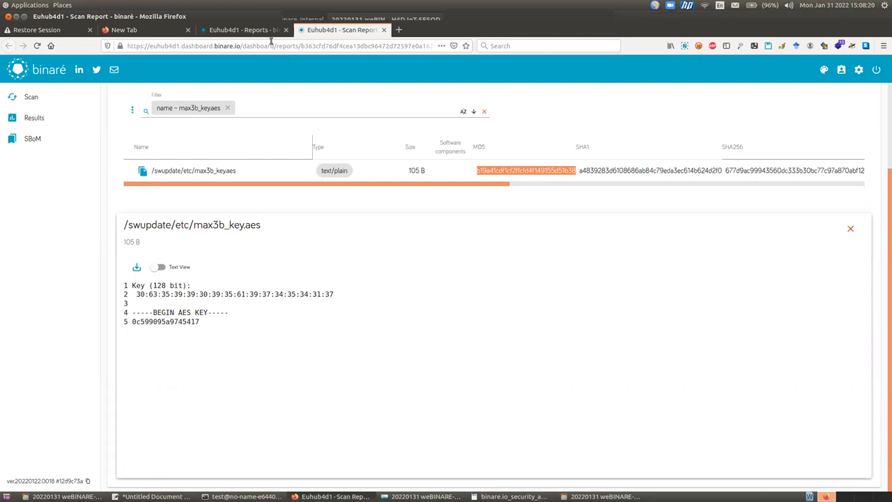
left_click(244, 29)
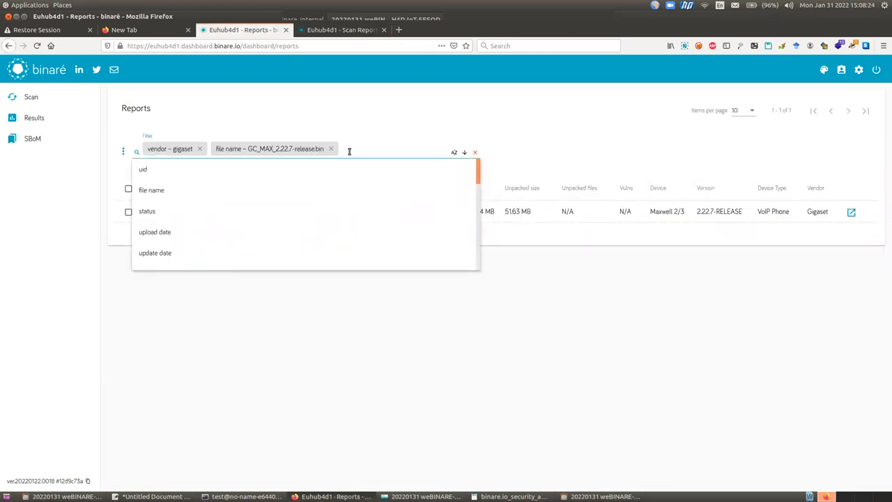
- Replace the filters with 'unpacked file md5' = b19a41cdf1cf2ffcfd4f149155d51b38
left_click(331, 148)
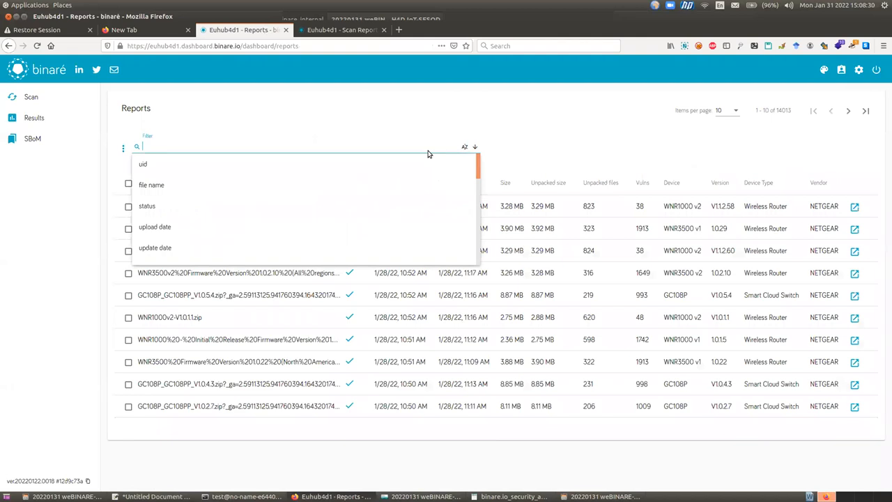
type("una")
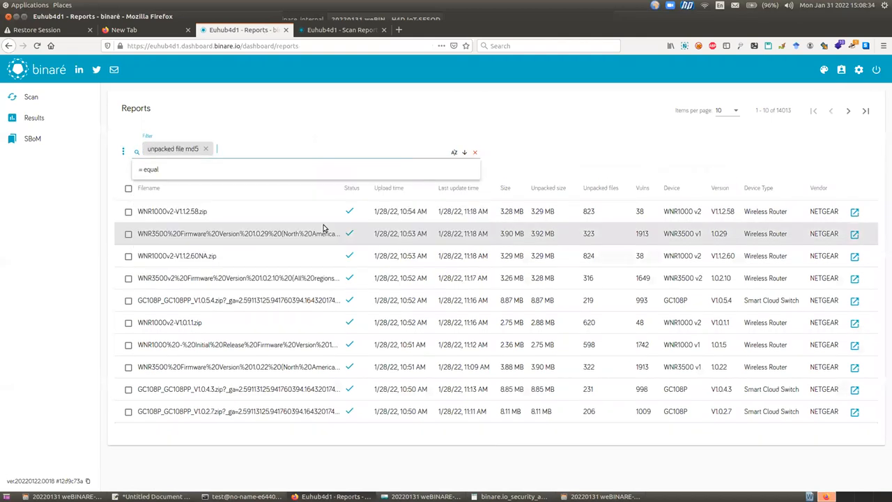
type("b19a41cdf1cf2ffcfd4f149155d51b38")
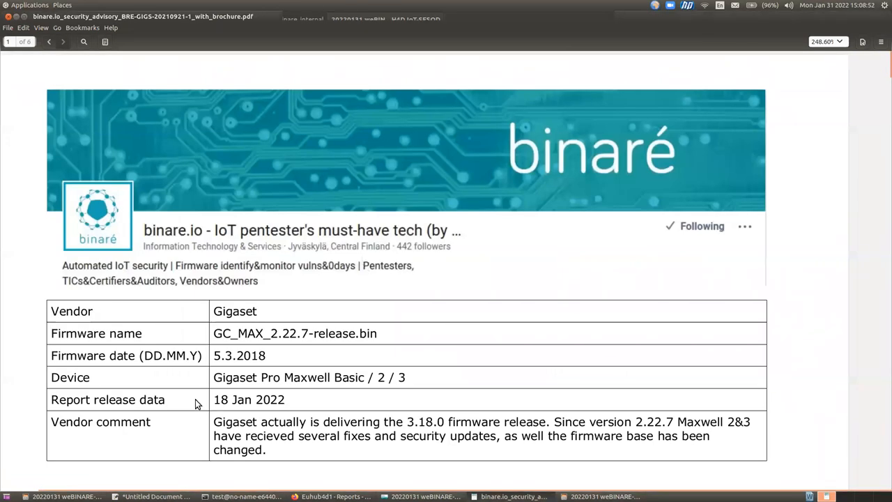
- Return to the Gigaset advisory PDF in Vivid
double_click(234, 333)
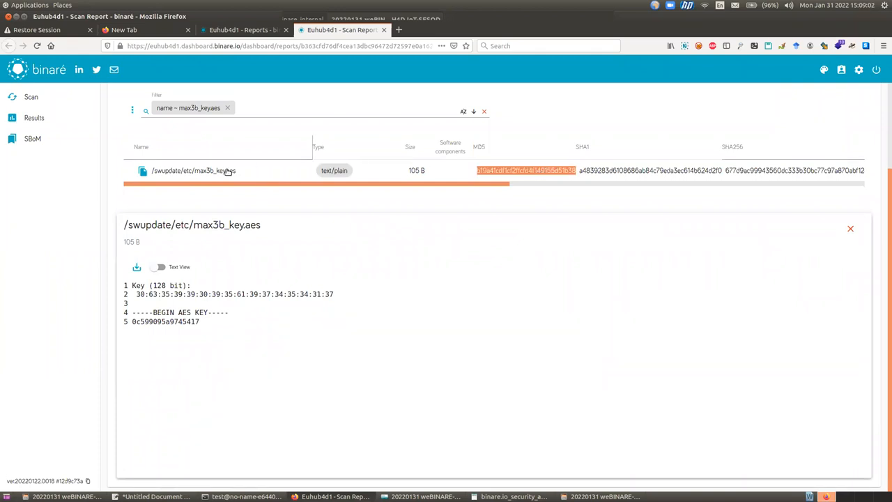
mouse_move(265, 187)
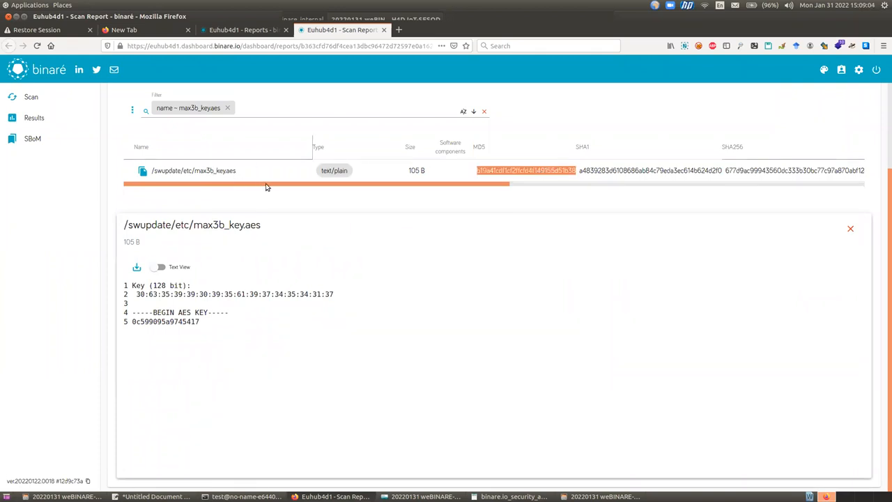
mouse_move(497, 178)
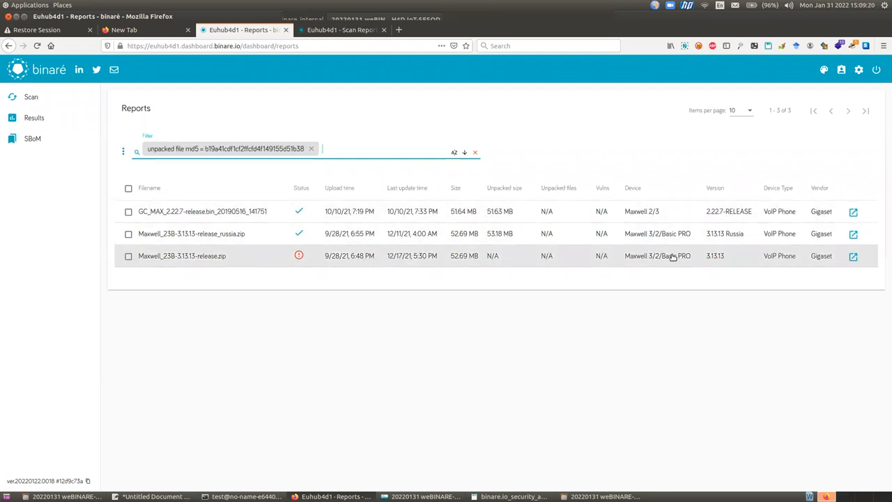
mouse_move(819, 263)
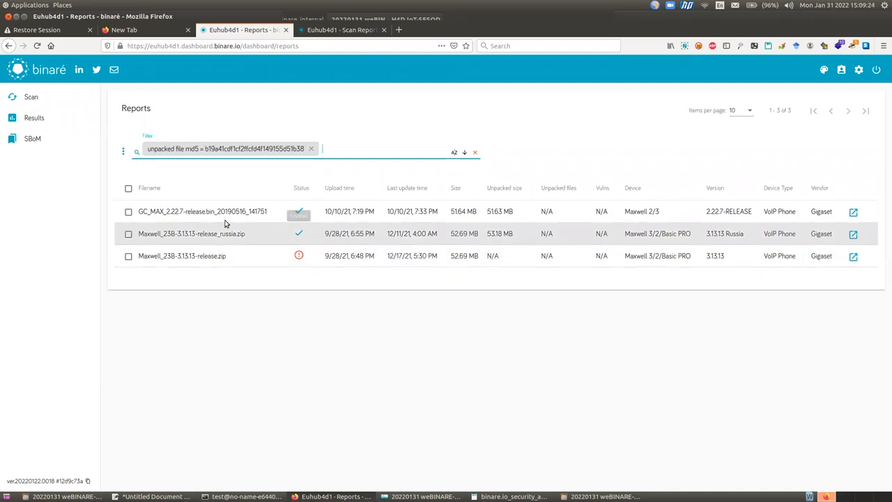
mouse_move(214, 252)
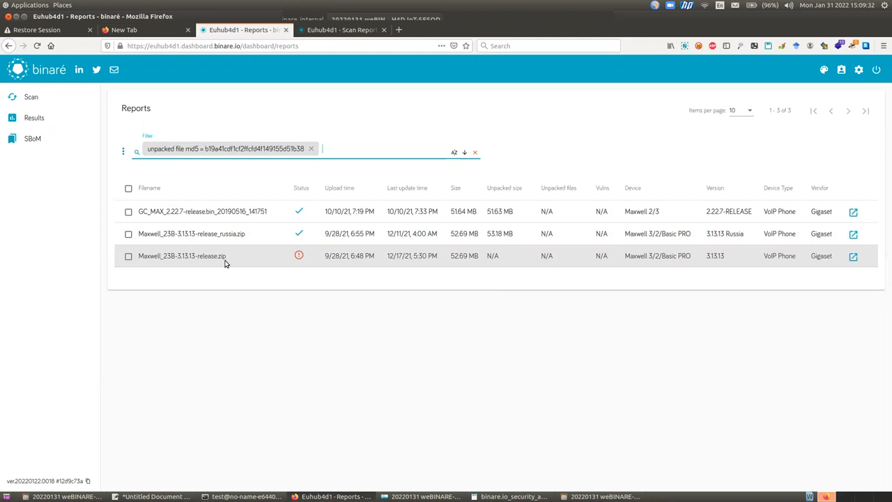
mouse_move(227, 250)
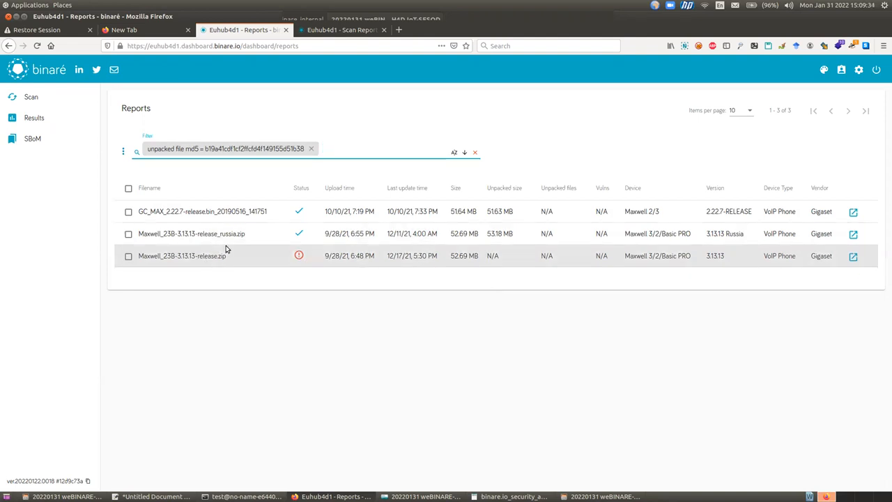
mouse_move(209, 233)
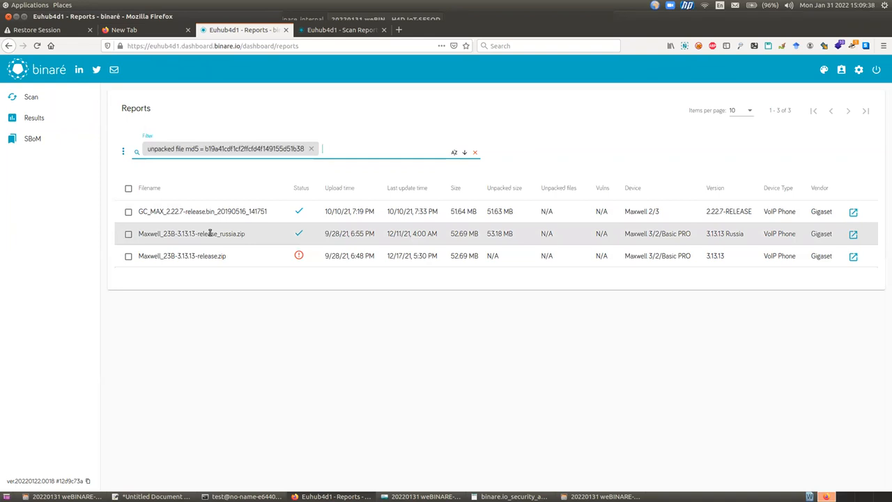
mouse_move(205, 248)
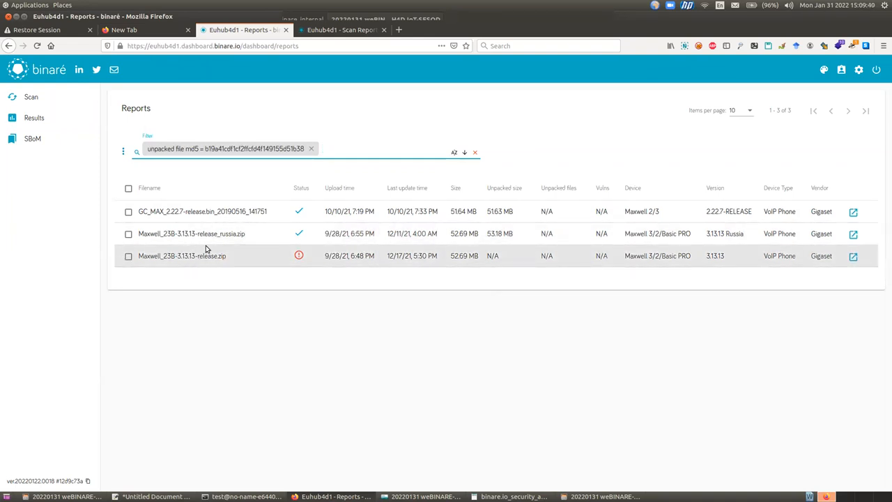
mouse_move(868, 229)
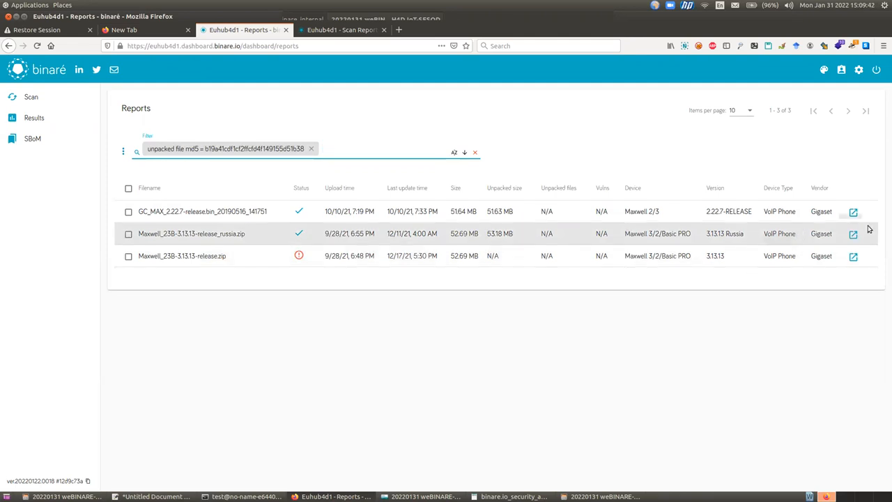
mouse_move(853, 233)
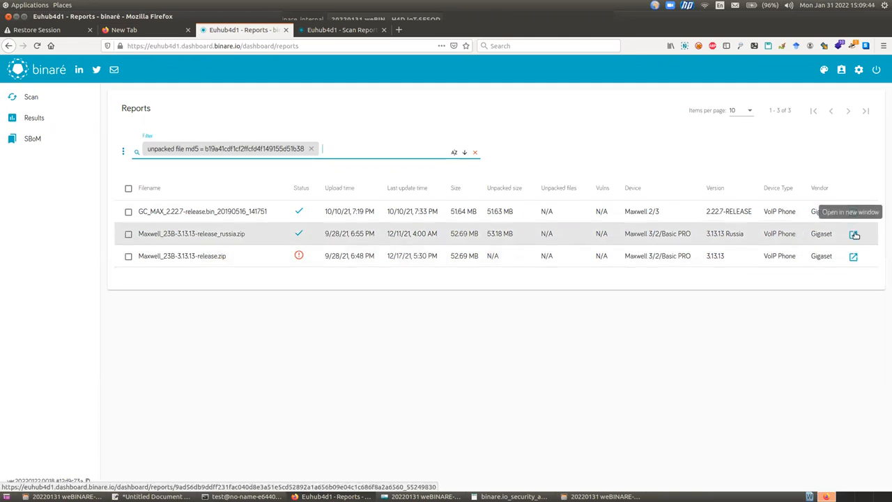
- Open the Maxwell_23B-3.13.13-release_russia.zip report in a new window and show its 3540 files
left_click(854, 234)
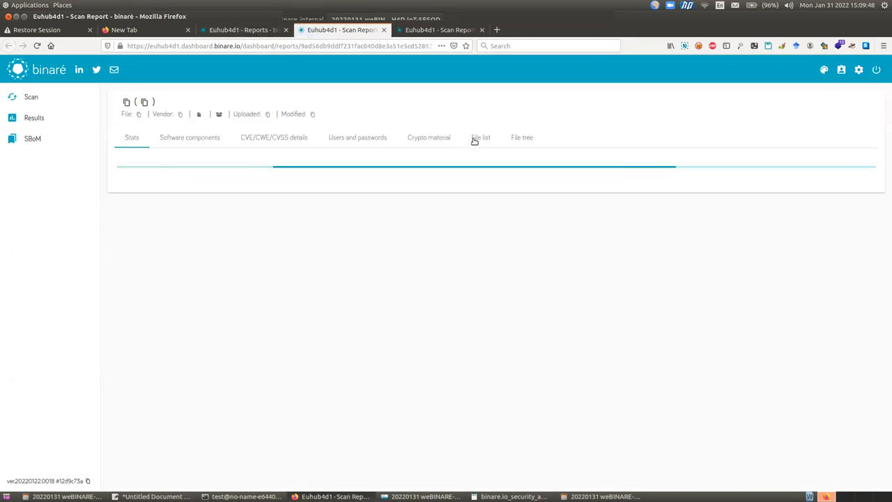
left_click(480, 138)
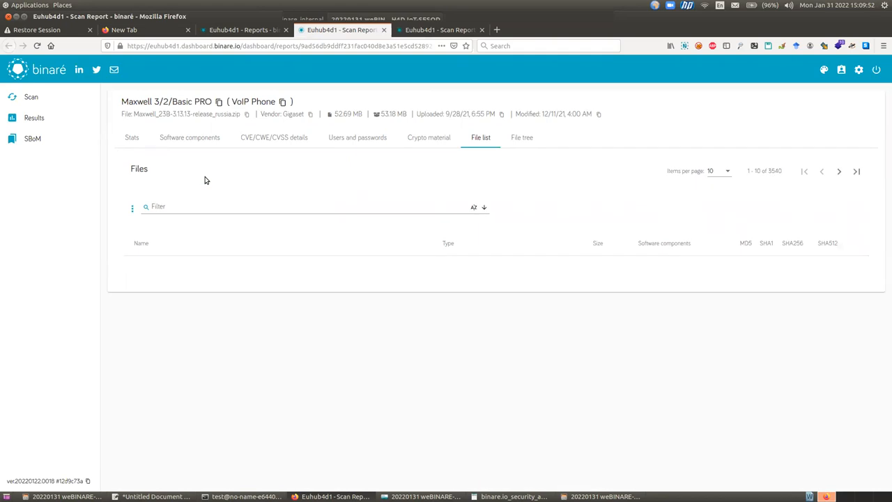
- Filter the file list by md5 b19a41cdf1cf2ffcfd4f149155d51b38 and highlight the firmware version
left_click(306, 206)
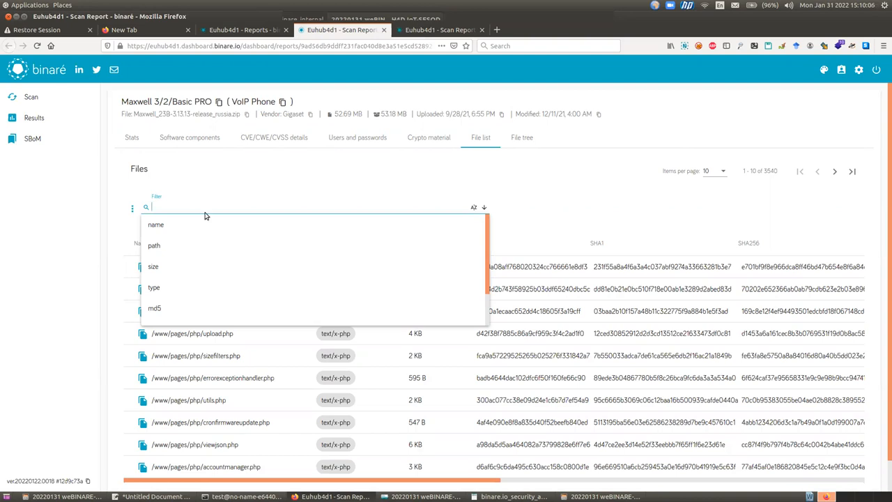
type("md")
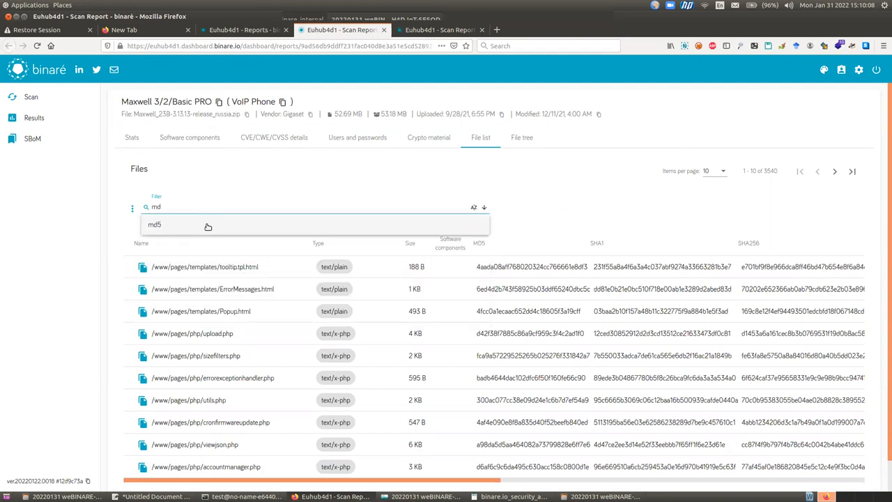
left_click(154, 224)
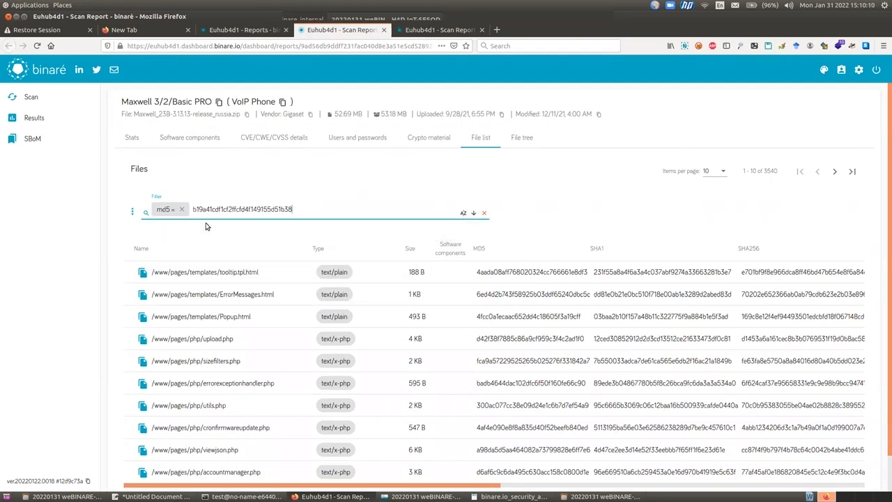
key("Return")
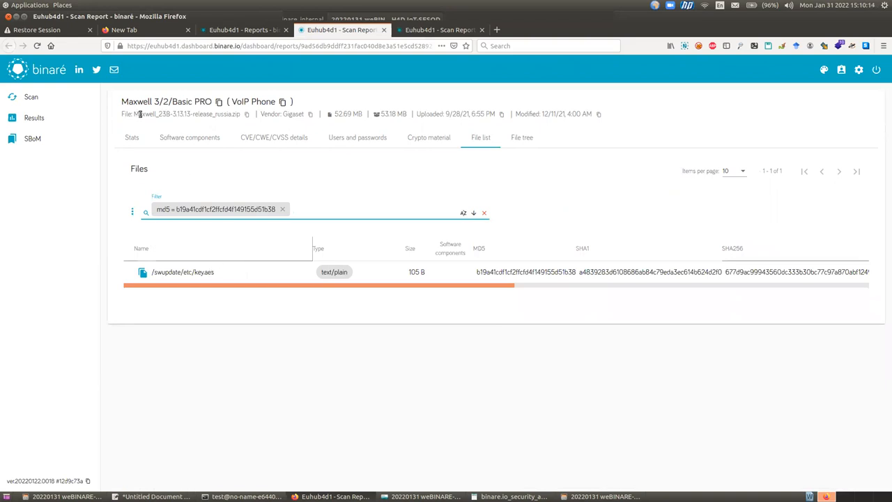
double_click(188, 113)
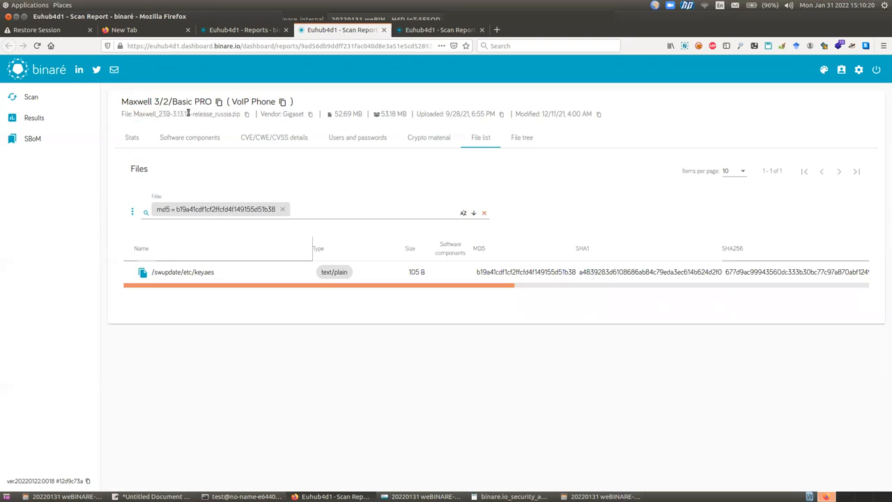
double_click(178, 114)
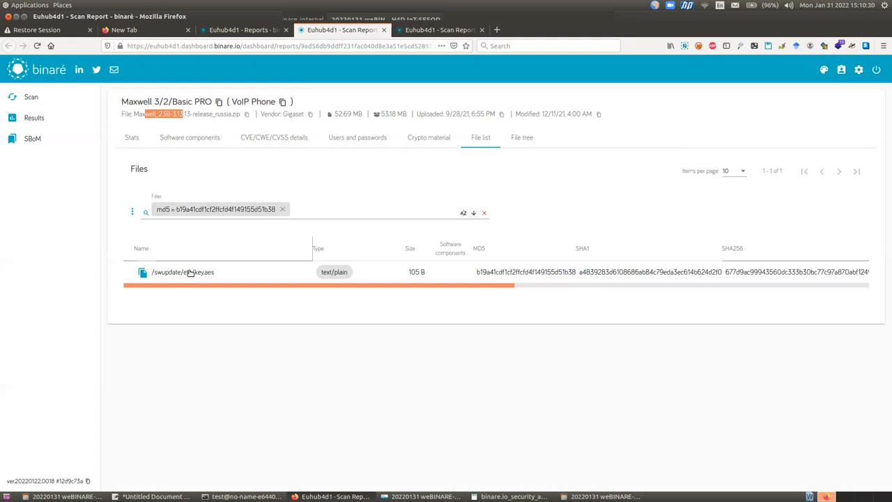
mouse_move(201, 272)
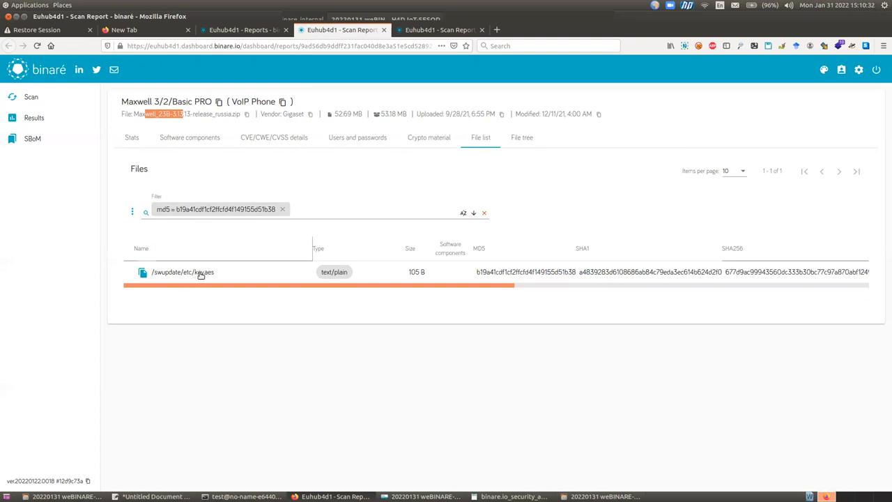
mouse_move(222, 202)
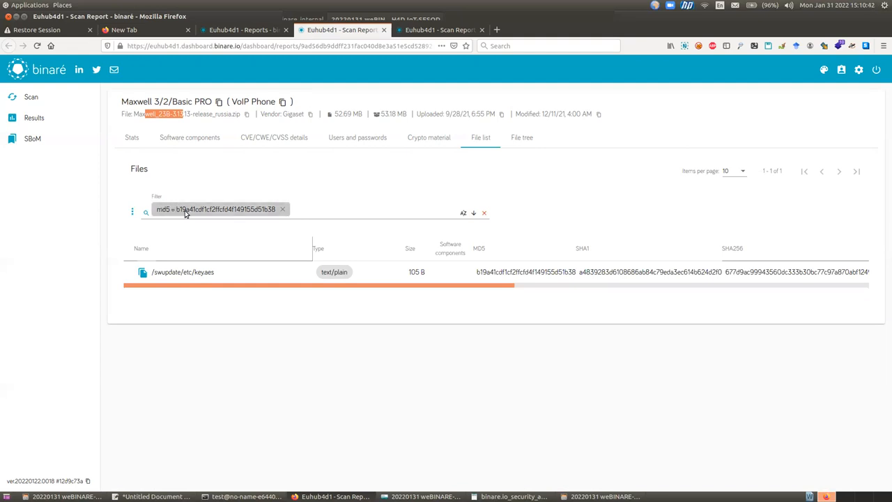
- On the other scan report, highlight max3b_key.aes and its matching MD5 hash
left_click(439, 30)
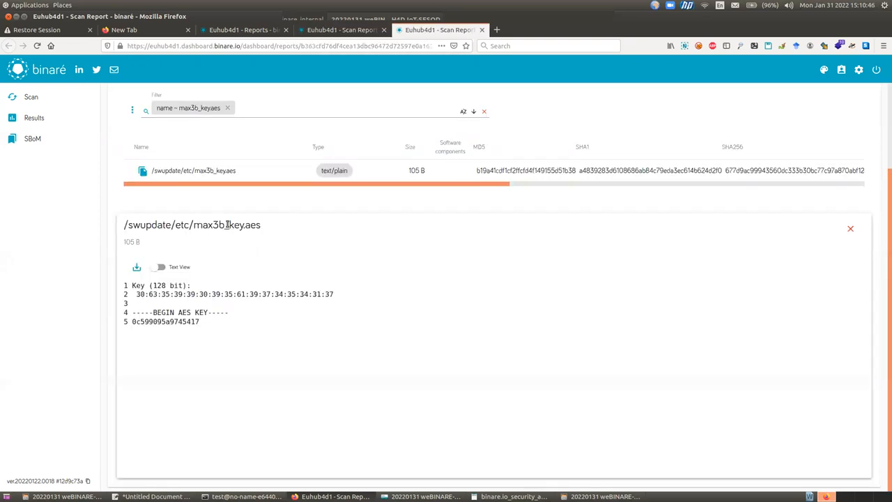
double_click(225, 224)
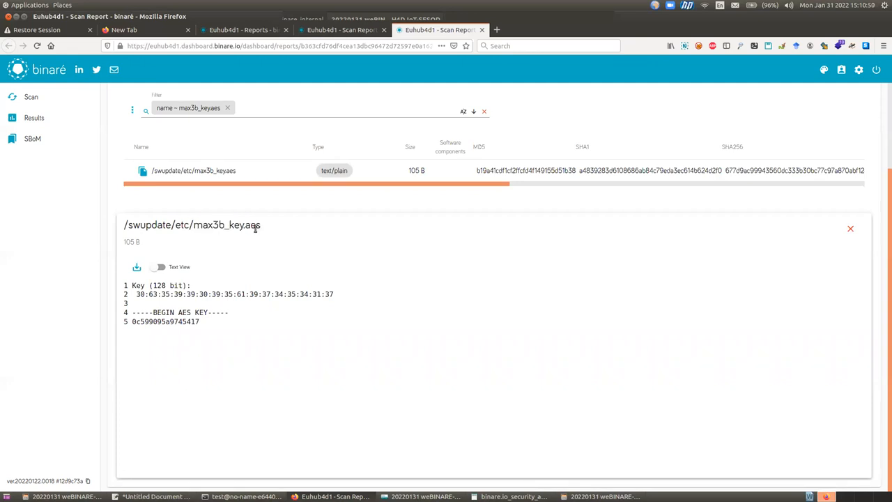
double_click(228, 224)
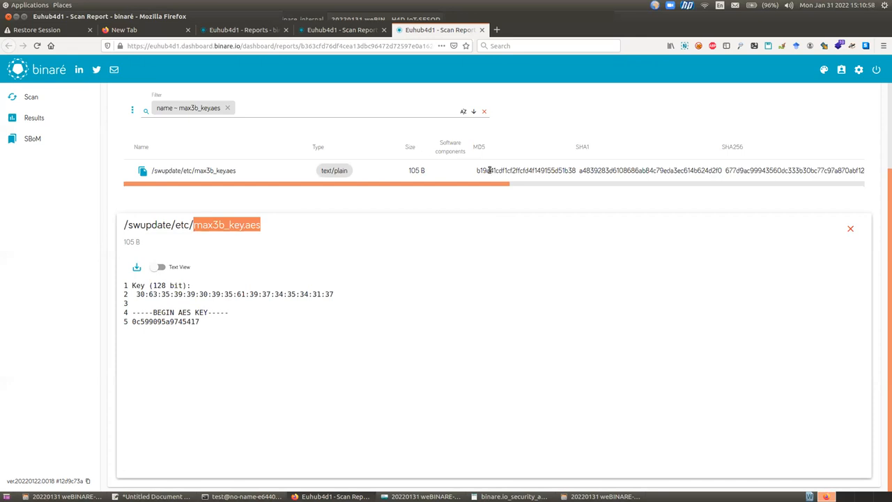
double_click(526, 170)
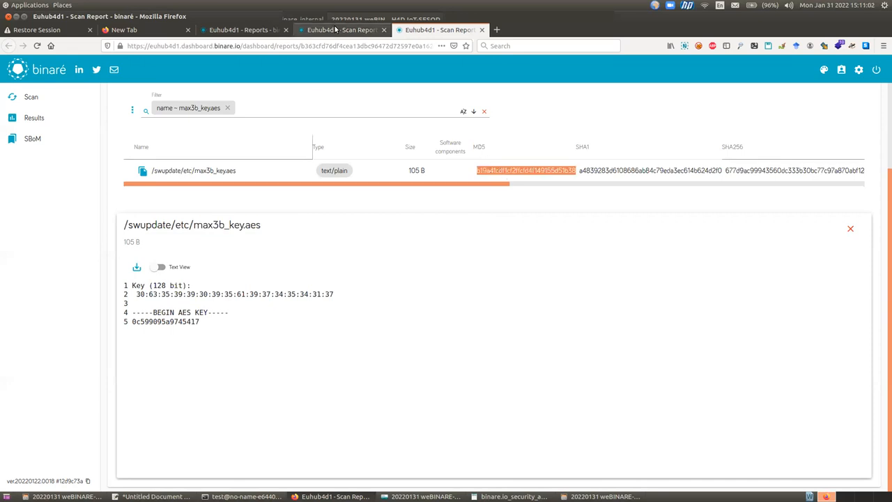
- Inspect Maxwell's key.aes as hex and plain text, then clear the other report's name filter
left_click(524, 170)
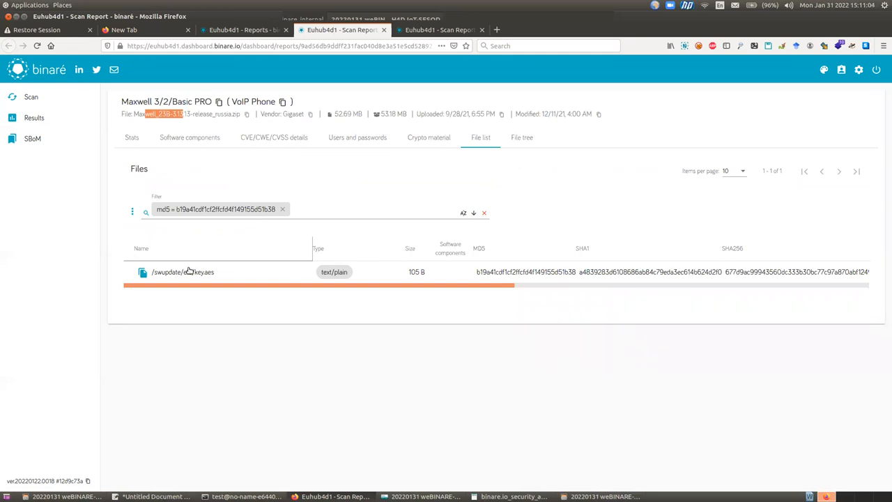
mouse_move(199, 273)
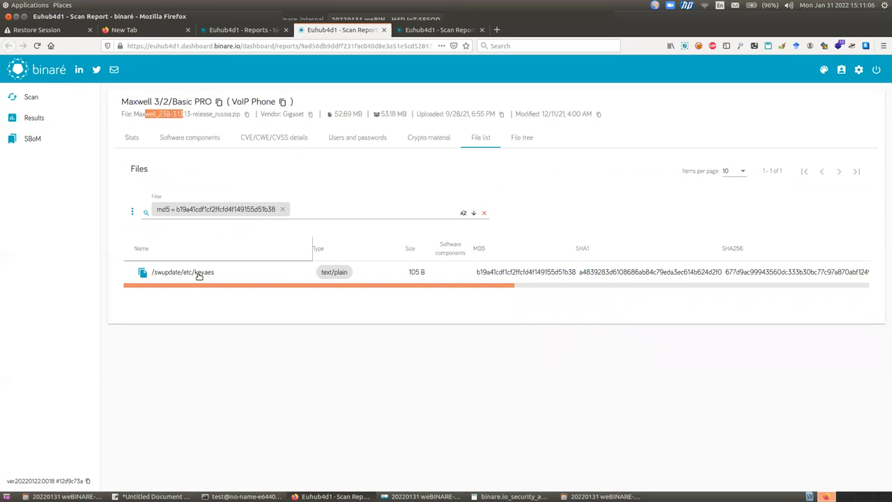
left_click(183, 271)
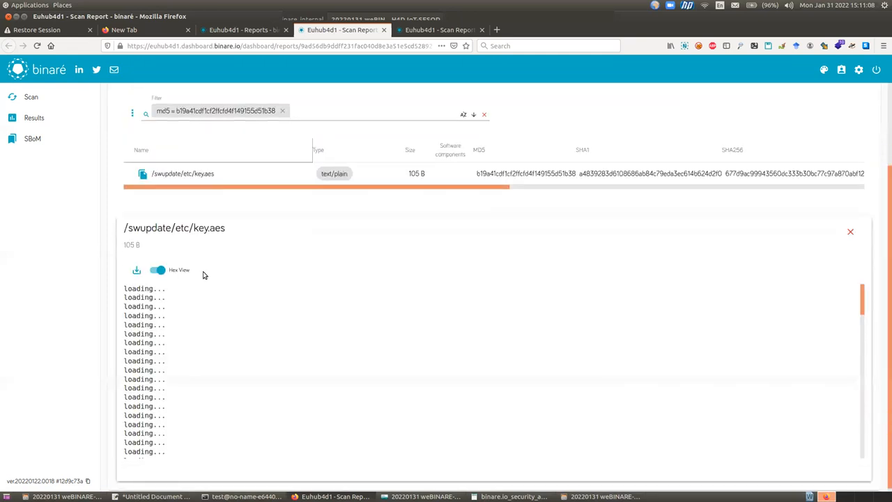
left_click(157, 270)
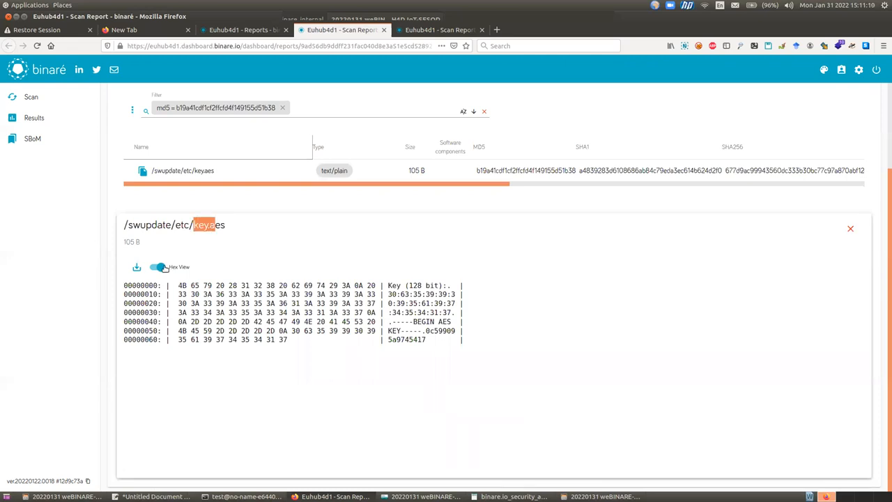
left_click(159, 267)
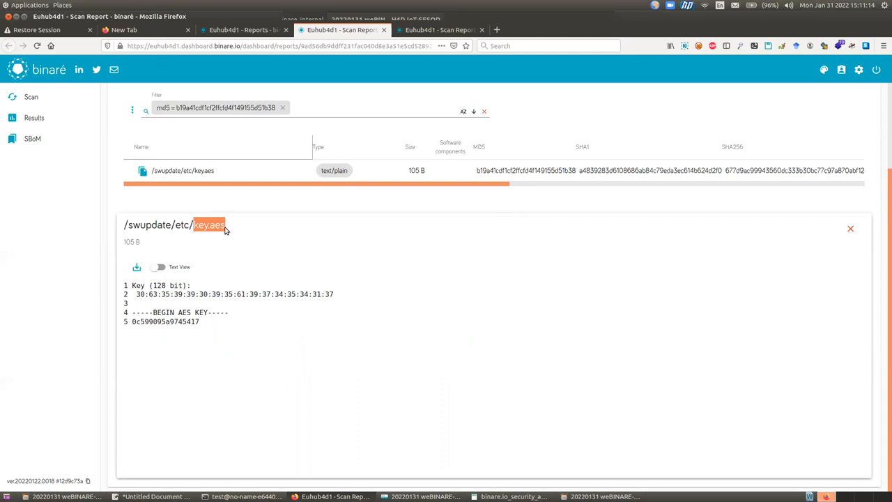
left_click(440, 29)
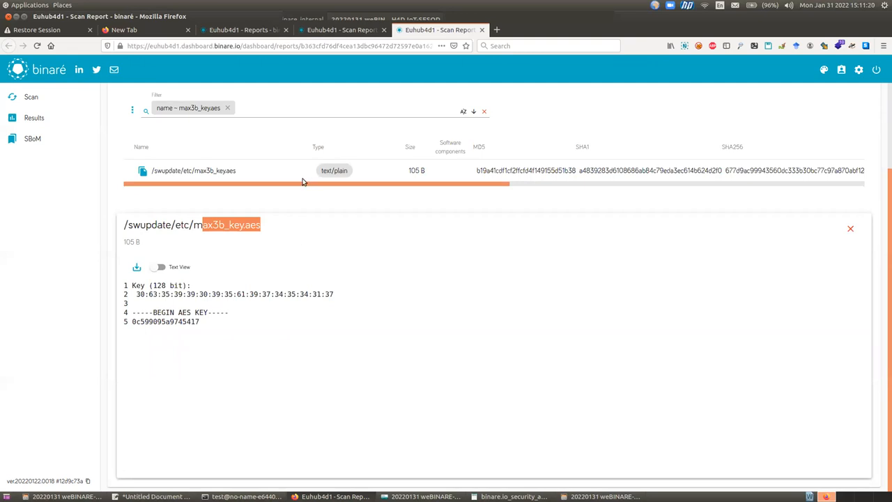
left_click(227, 110)
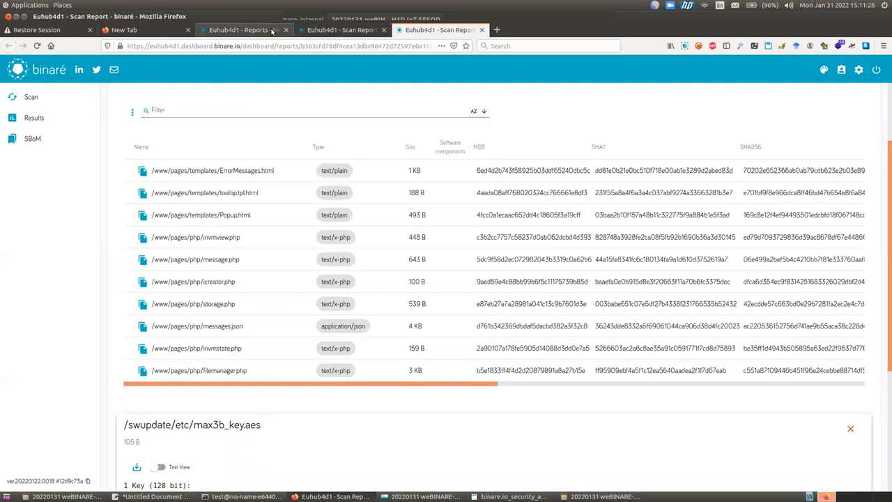
left_click(237, 30)
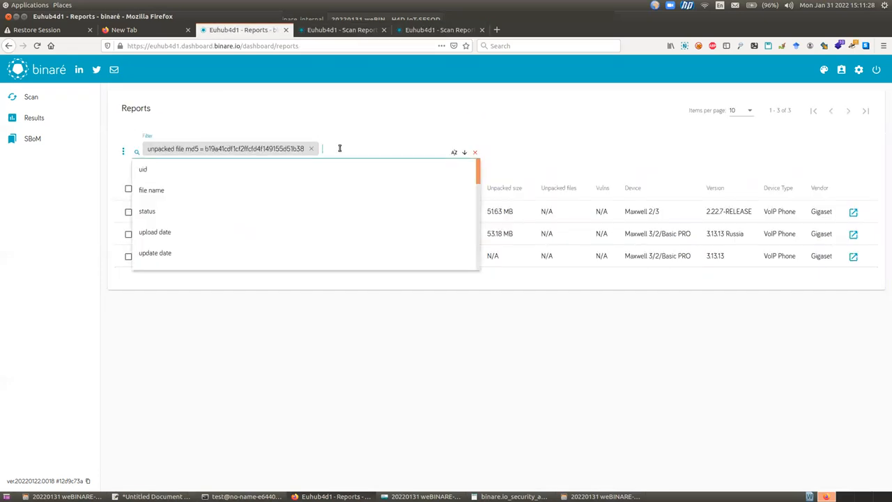
scroll("down", 3)
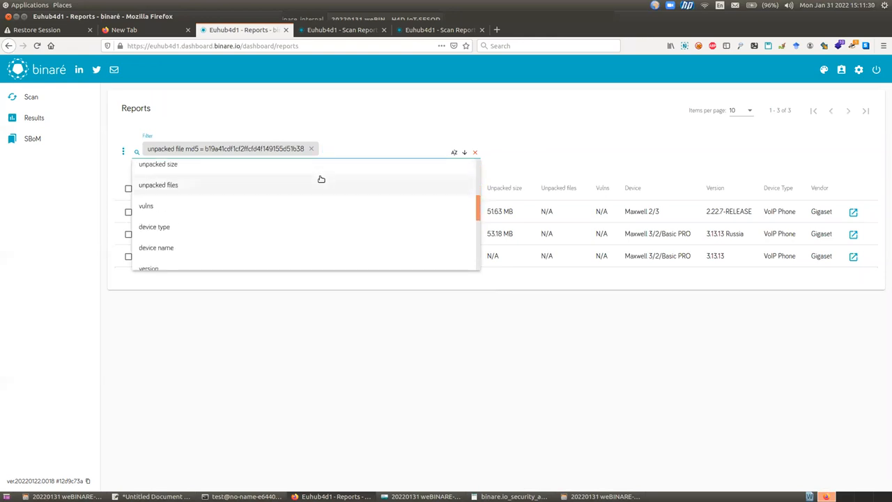
scroll("down", 3)
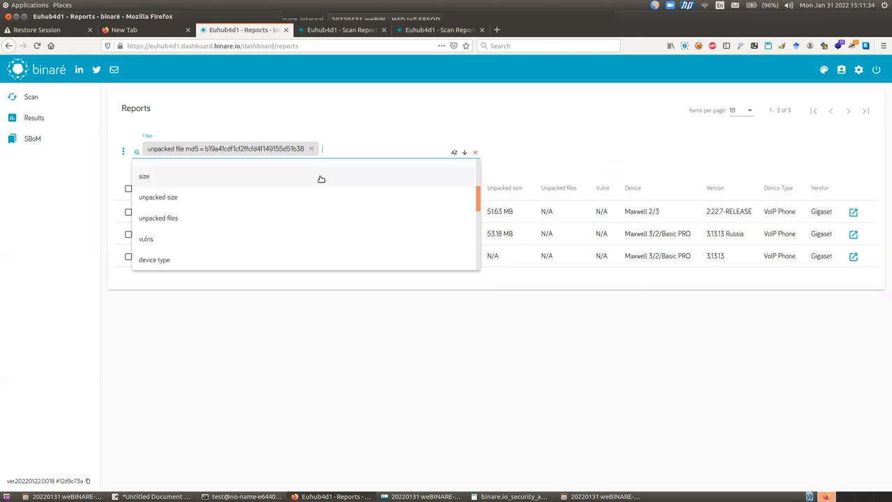
mouse_move(397, 147)
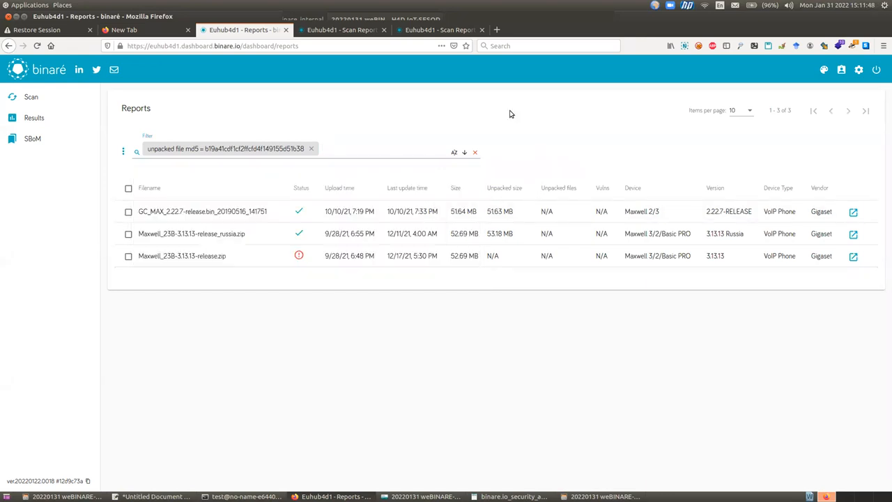
mouse_move(516, 123)
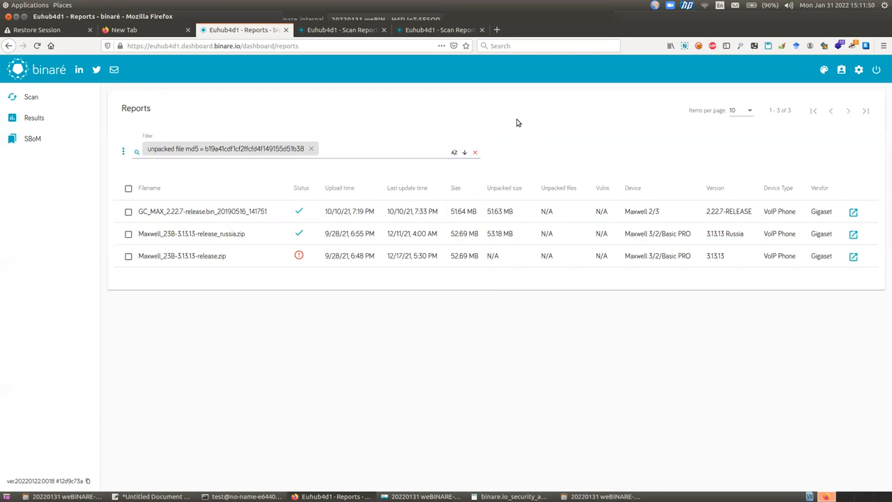
mouse_move(514, 113)
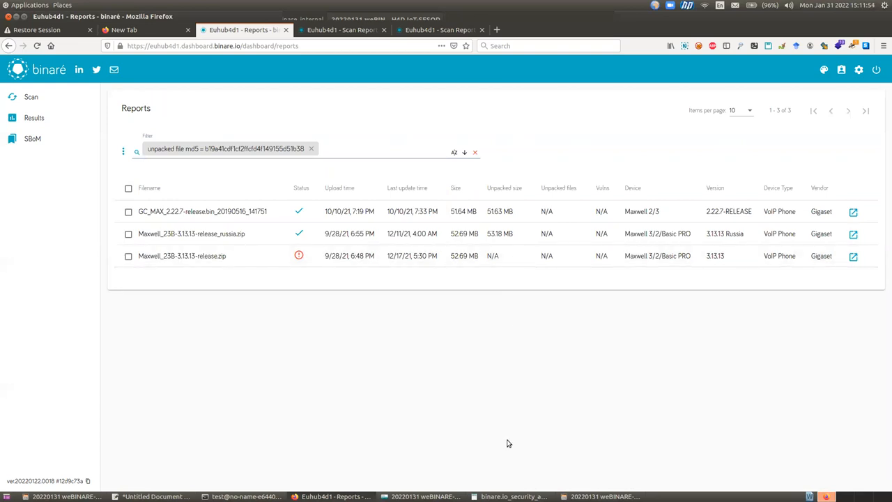
- Return to the webinar deck and advance to page 15, the Know-Center acknowledgements
left_click(424, 496)
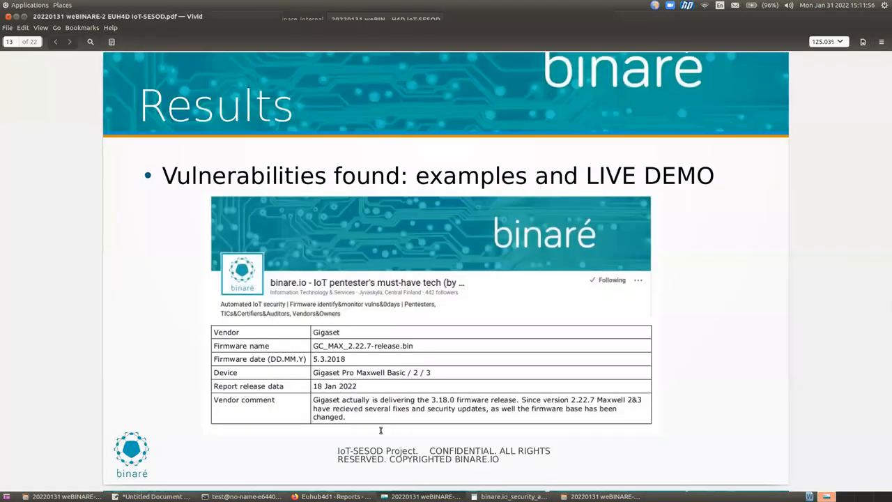
left_click(515, 496)
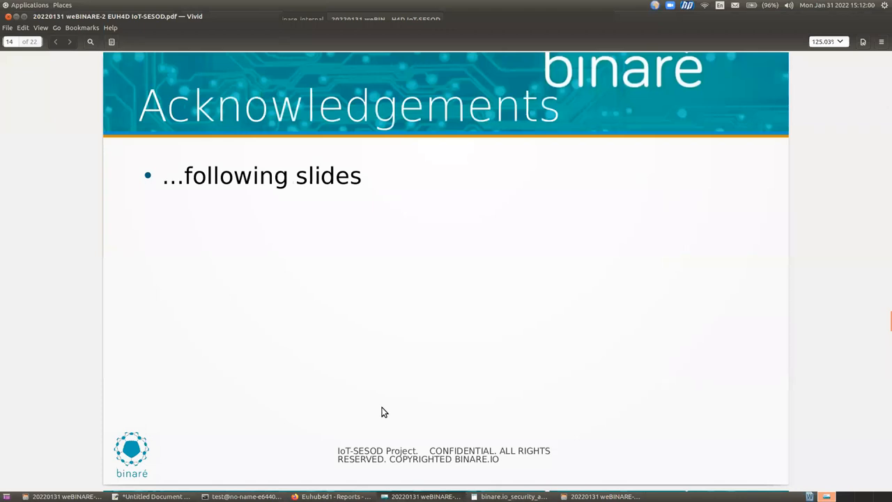
left_click(55, 41)
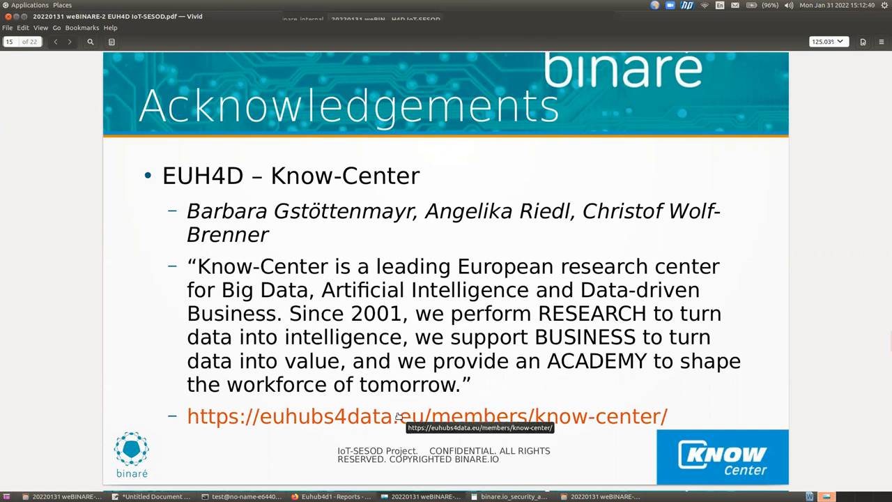
mouse_move(370, 298)
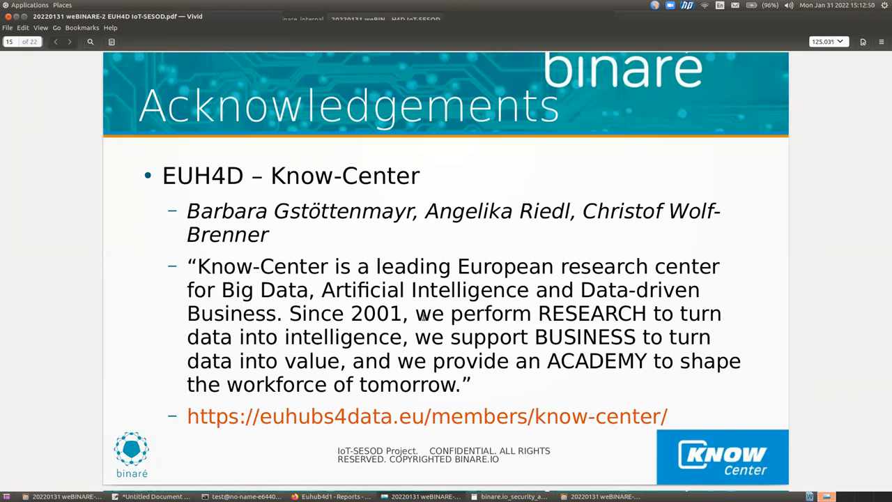
left_click(69, 41)
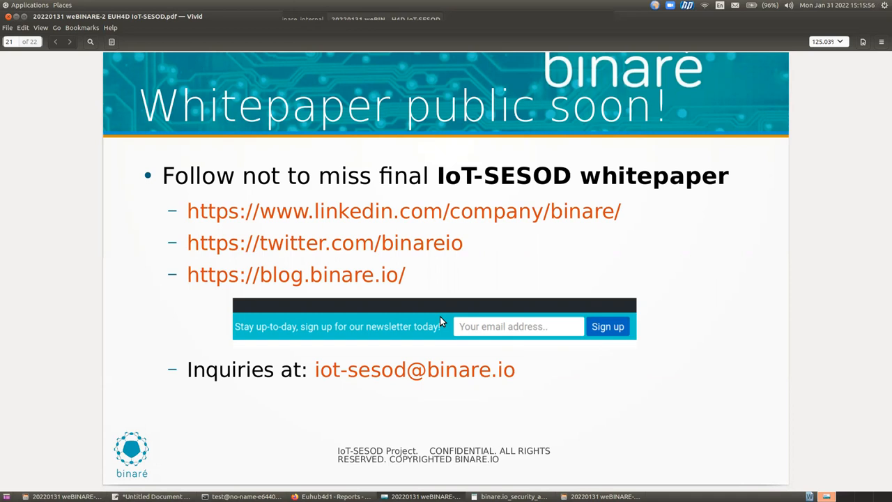
mouse_move(391, 319)
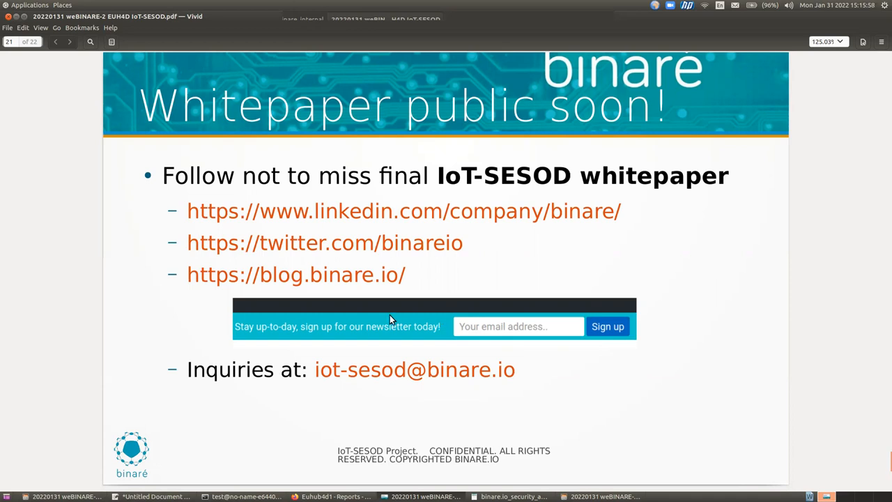
mouse_move(357, 370)
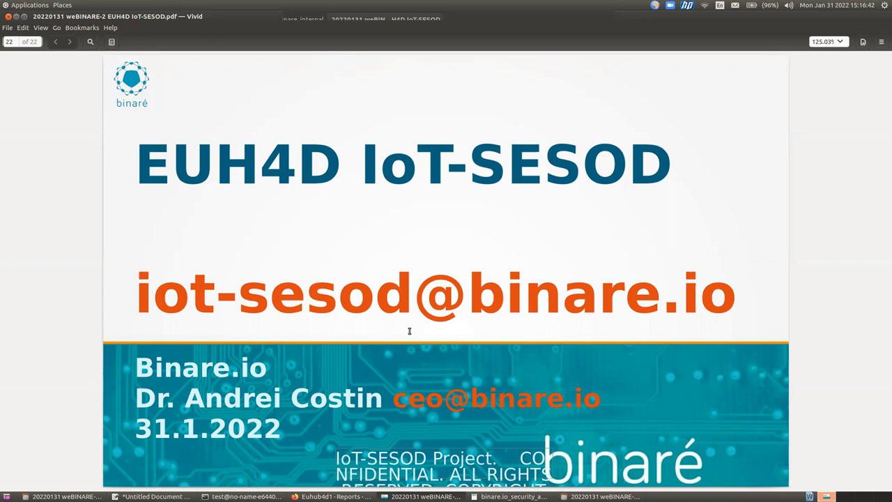
mouse_move(477, 202)
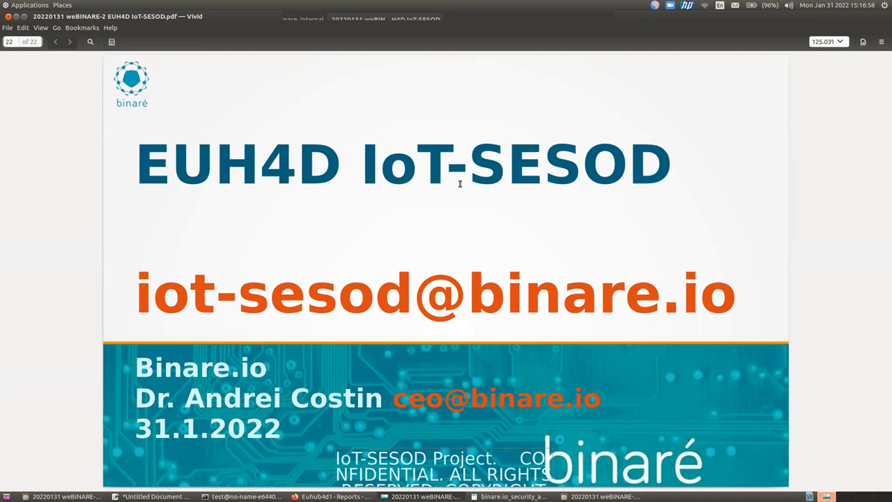
mouse_move(484, 125)
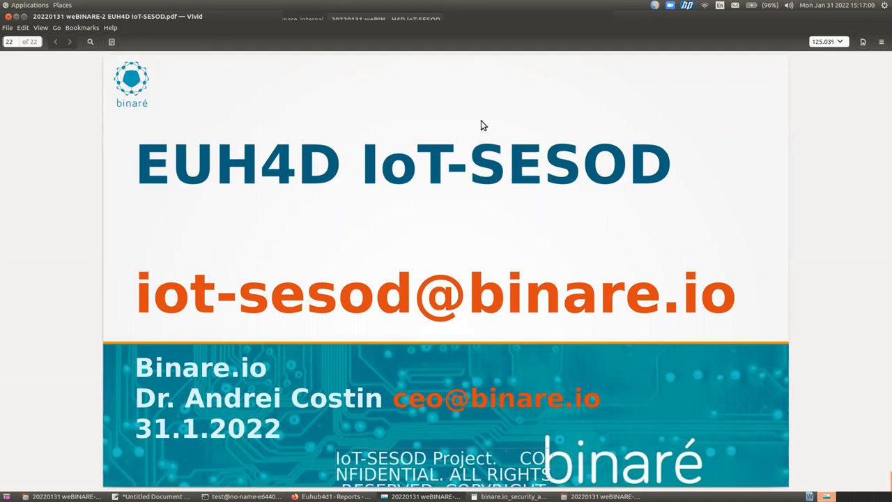
mouse_move(492, 37)
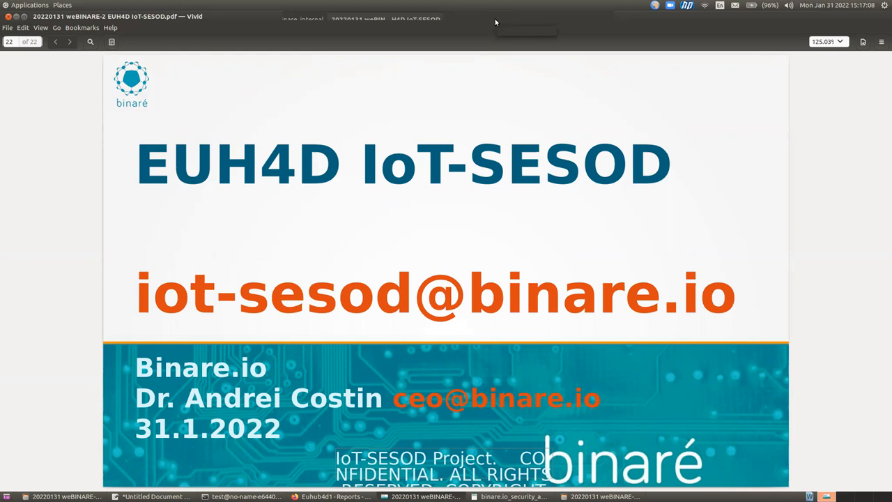
mouse_move(493, 55)
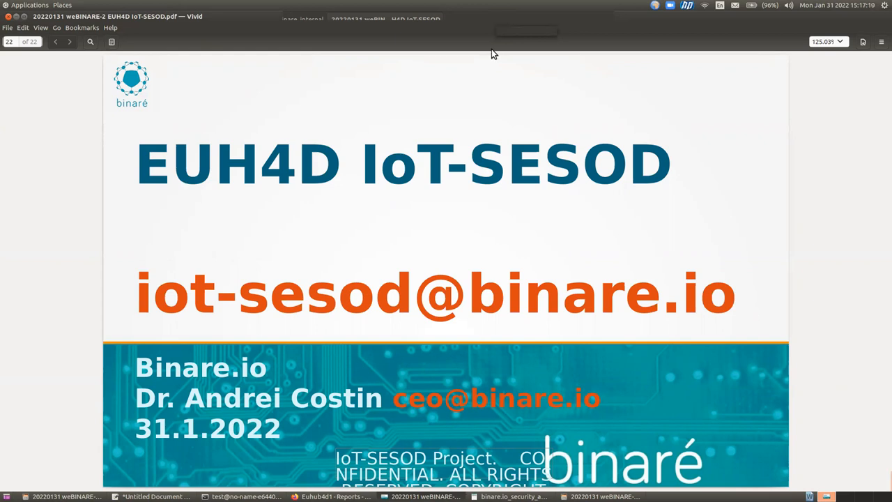